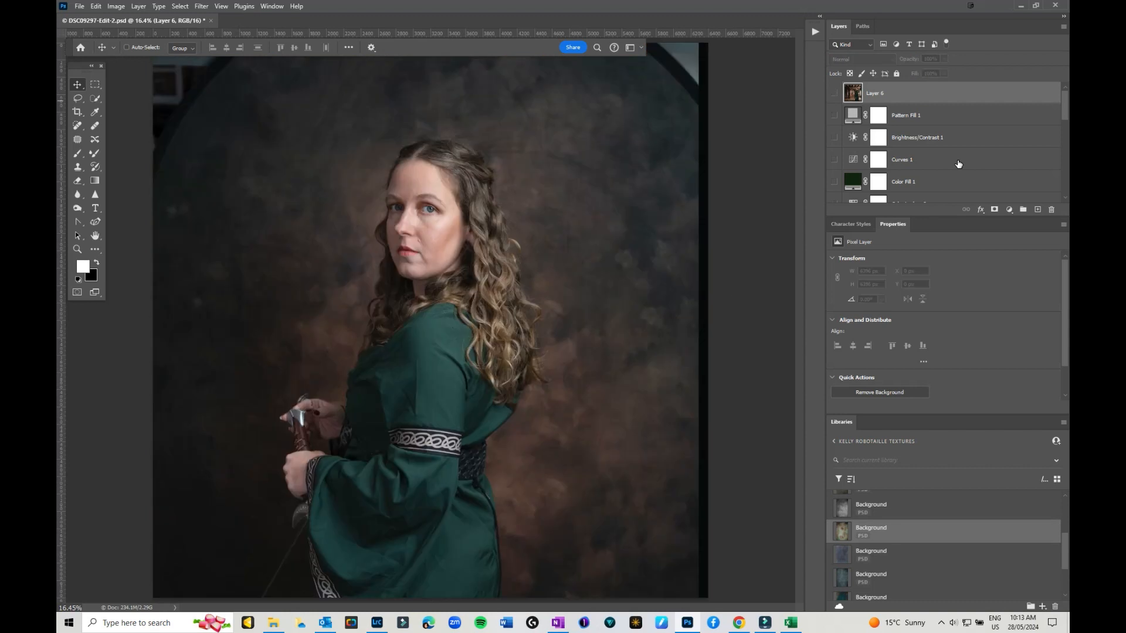
mouse_move(514, 243)
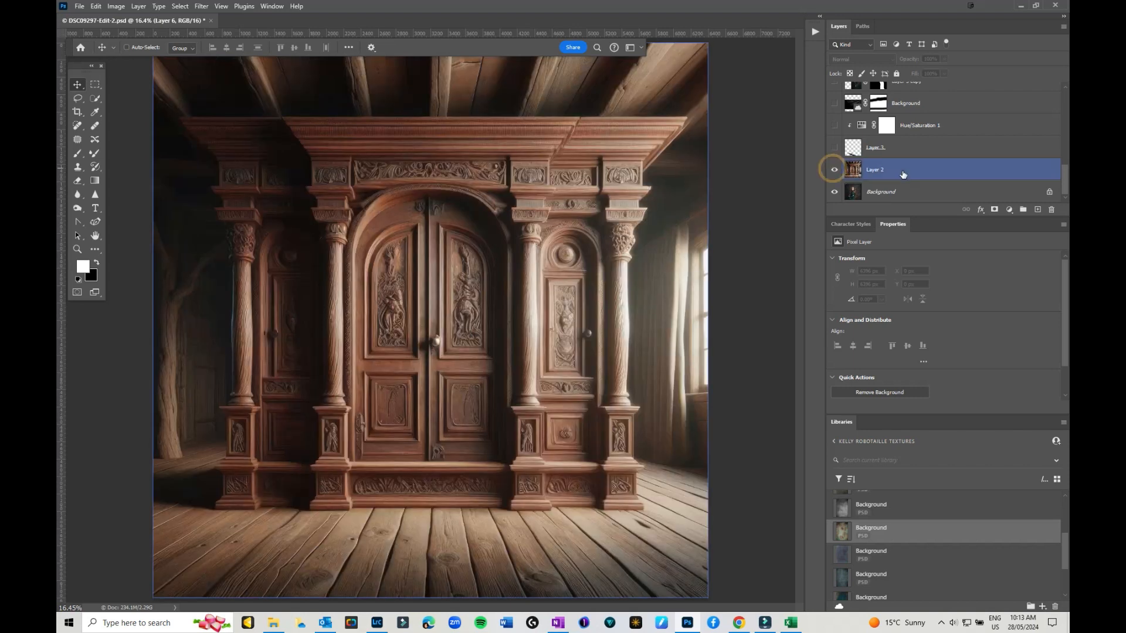
mouse_move(902, 171)
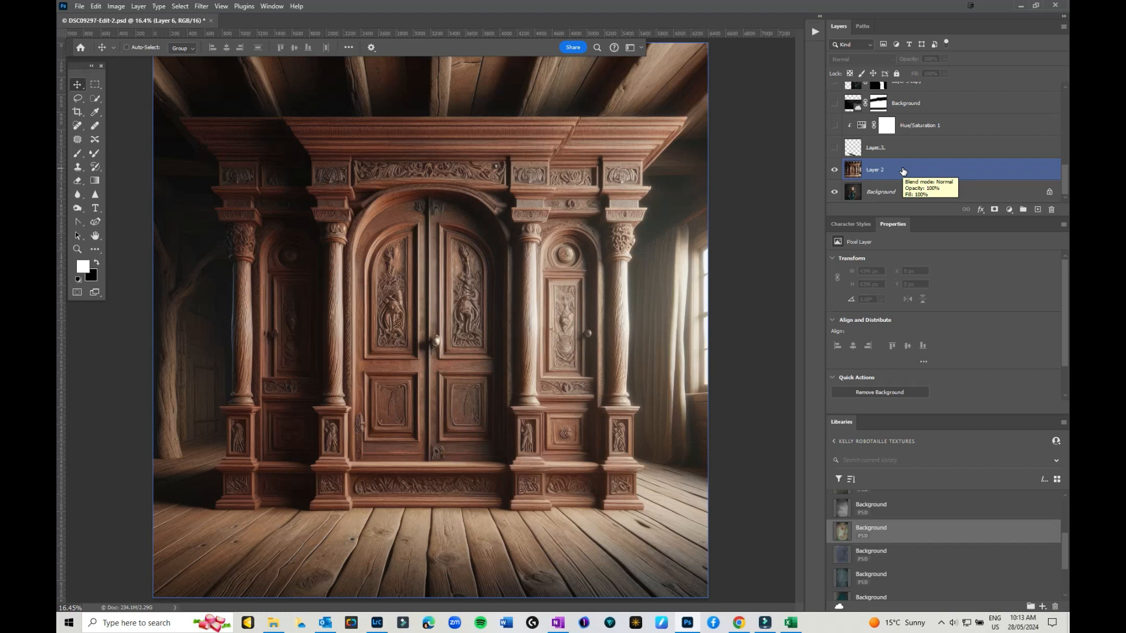
mouse_move(903, 171)
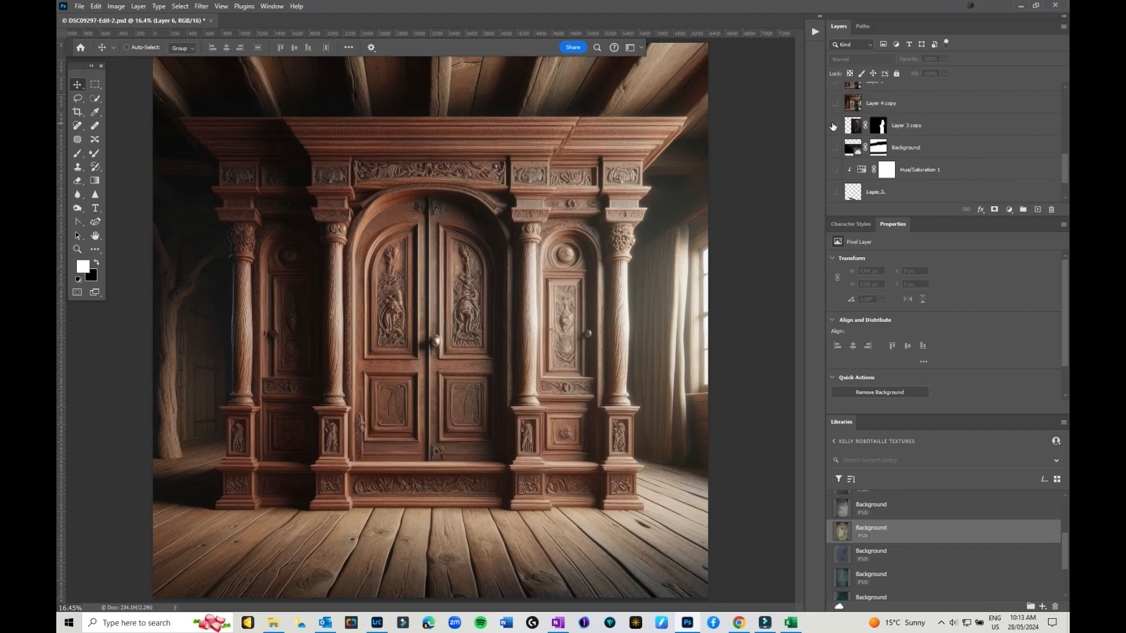
Step: Reveal the woman's cut-out layer and its mask, then the shading layer and Hue/Saturation 1 adjustment
click(832, 125)
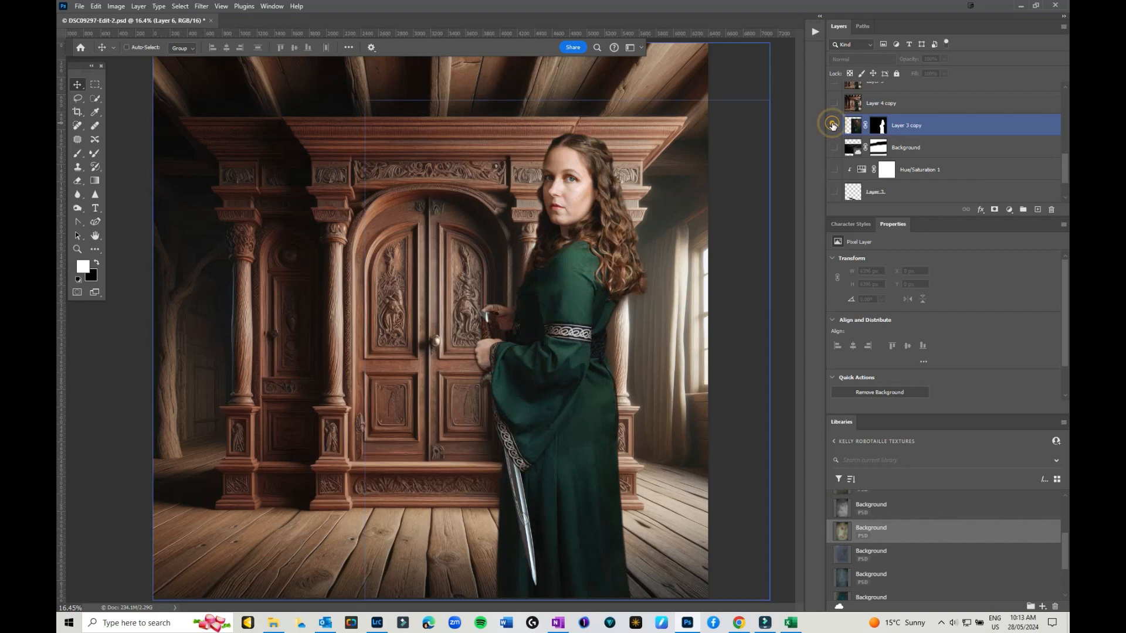
click(833, 124)
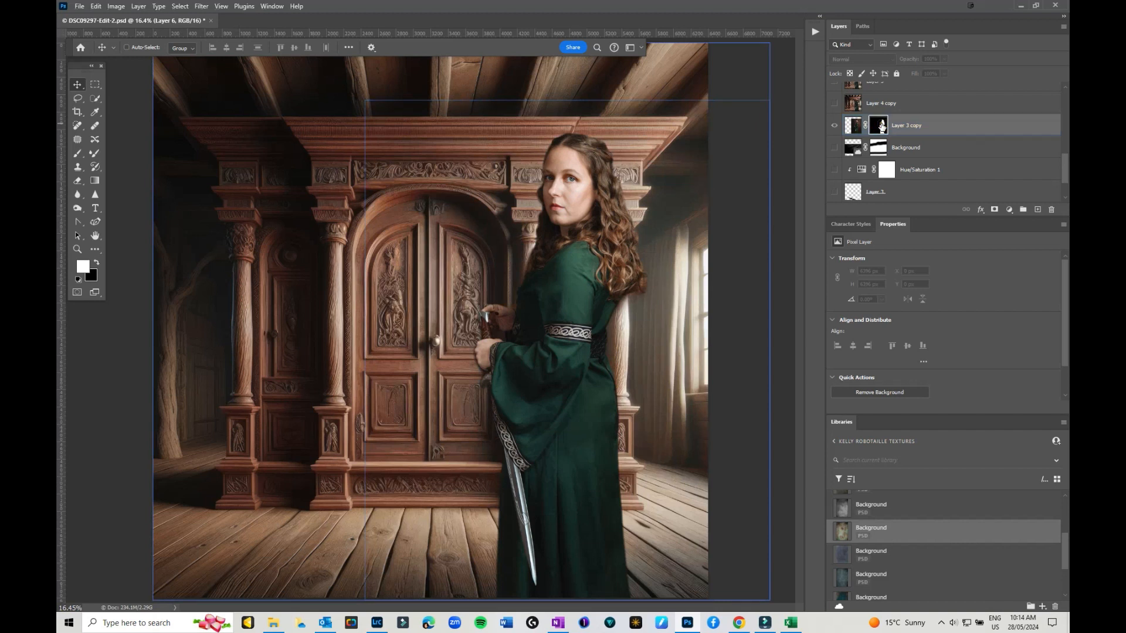
click(877, 124)
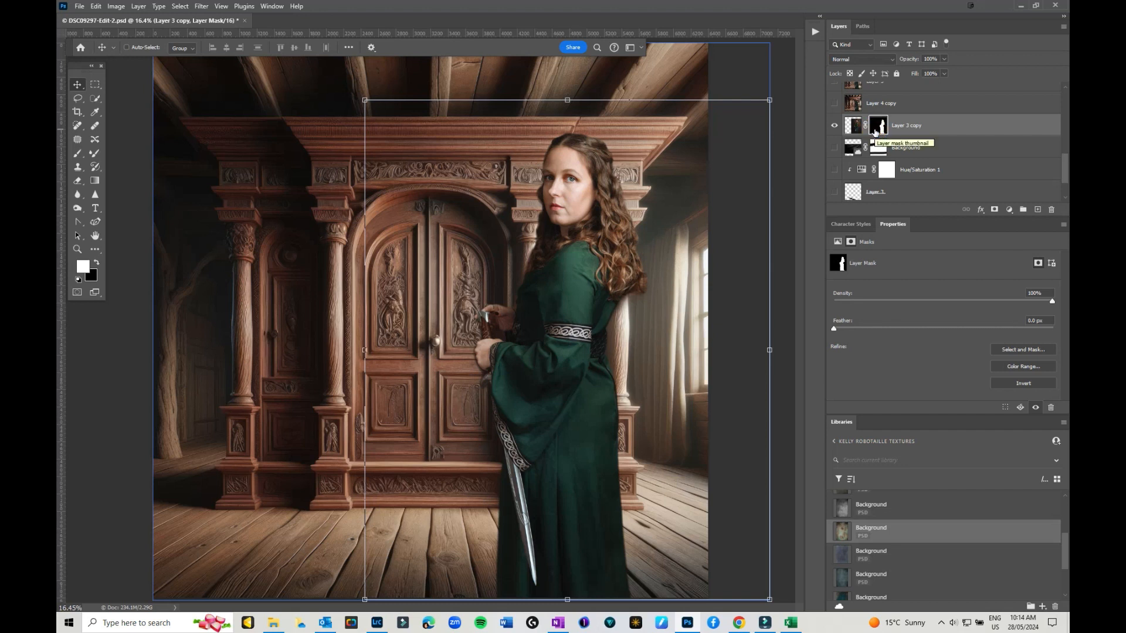
click(895, 193)
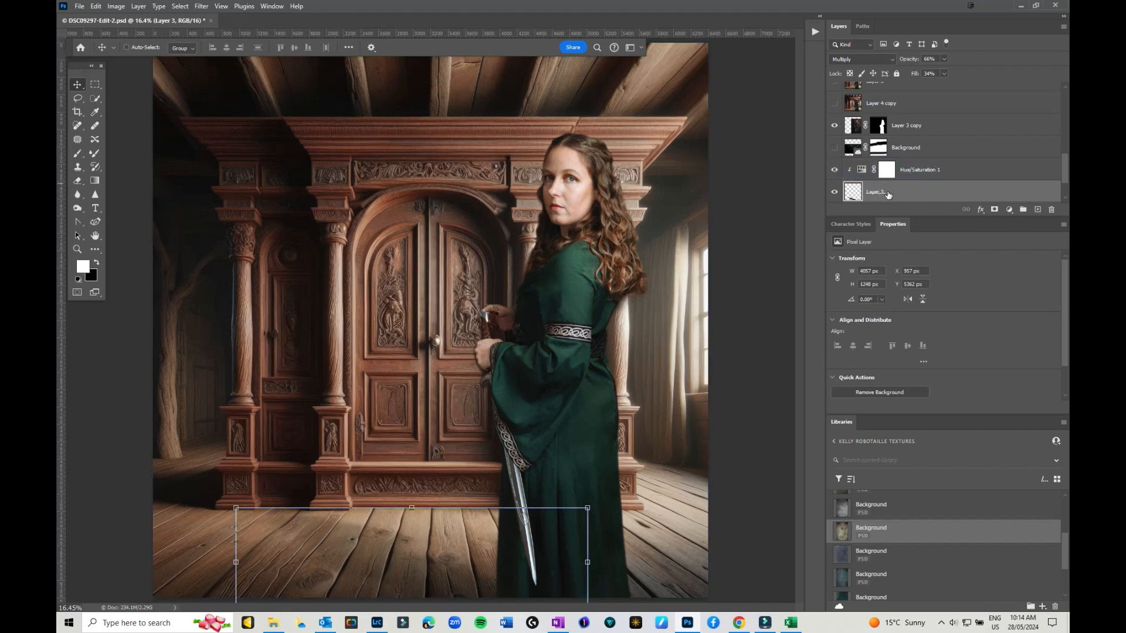
mouse_move(884, 193)
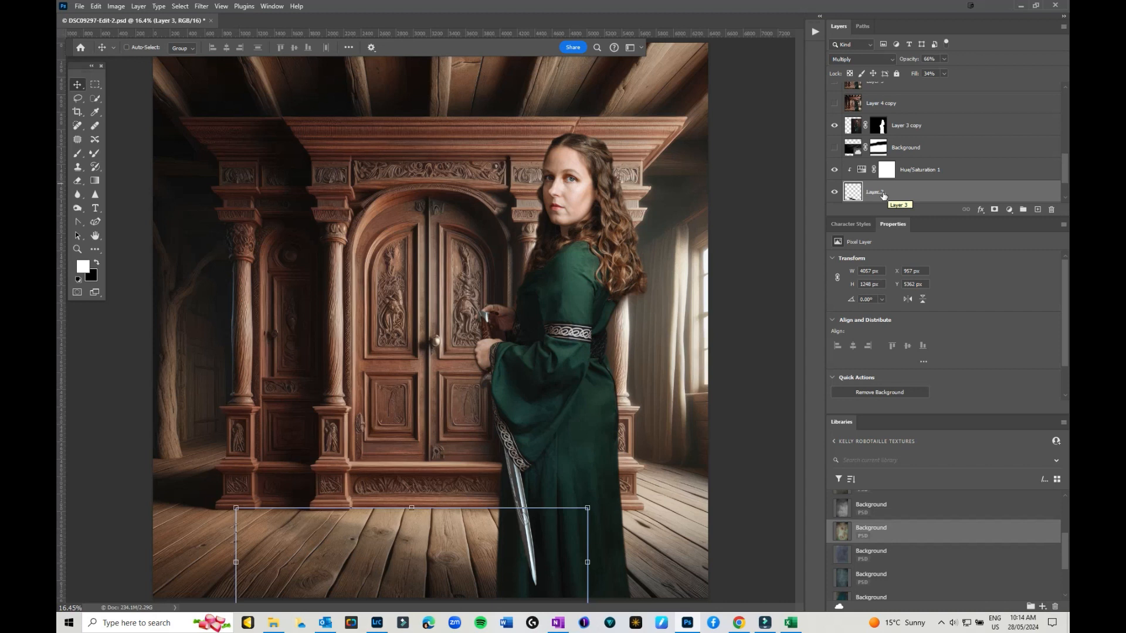
click(919, 169)
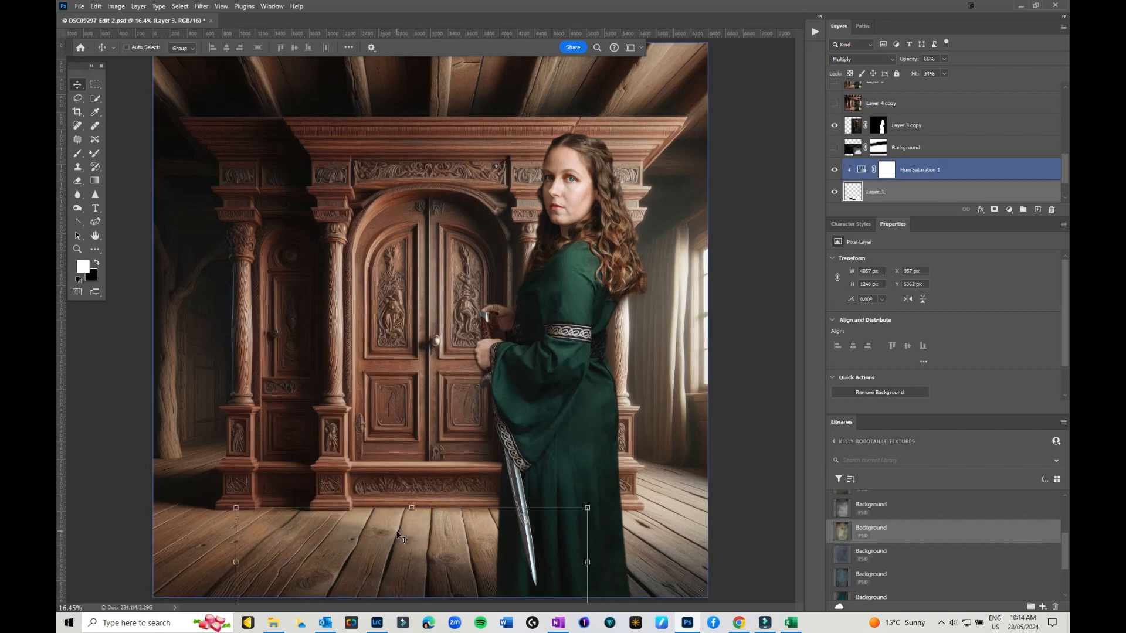
Step: Show the Background light-ray overlay in Screen mode and hide the woman to view the sunbeams
click(928, 125)
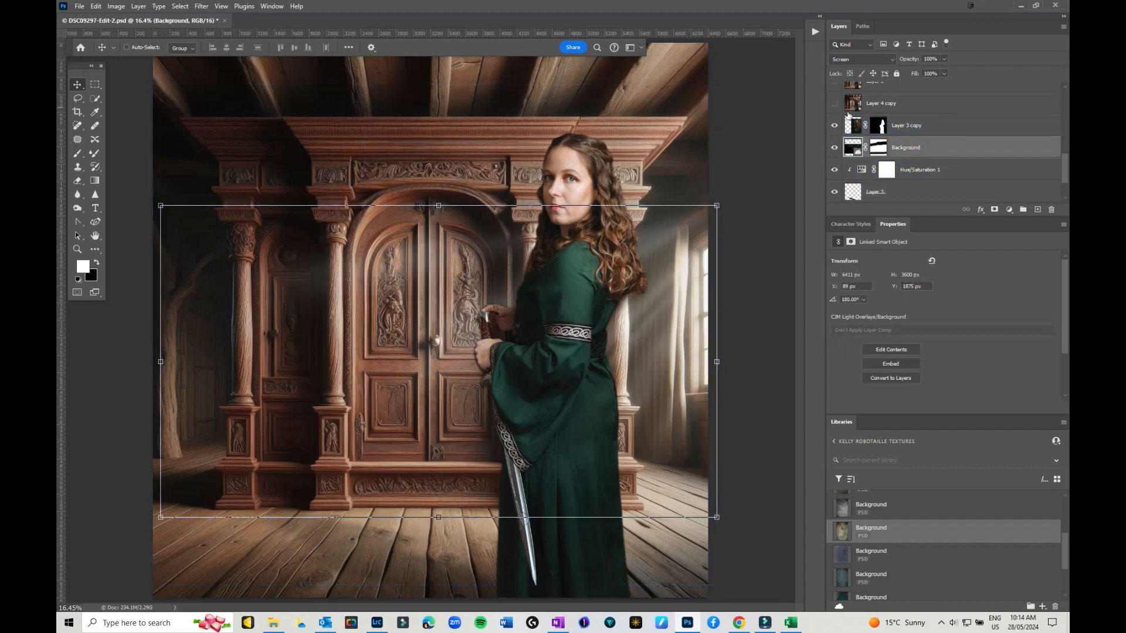
click(833, 124)
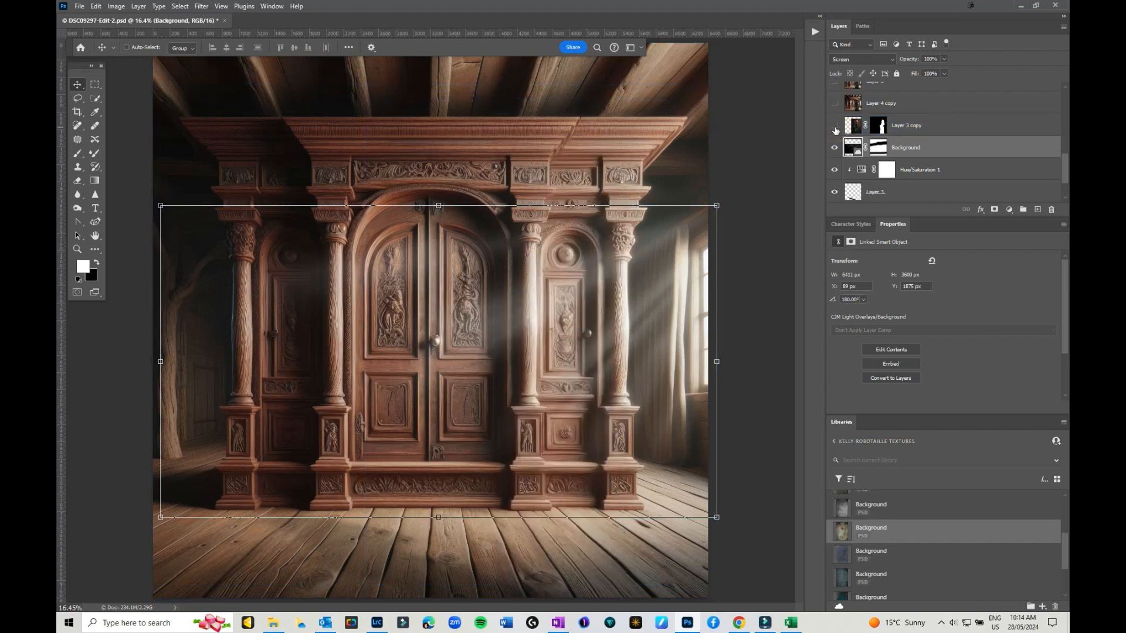
mouse_move(835, 124)
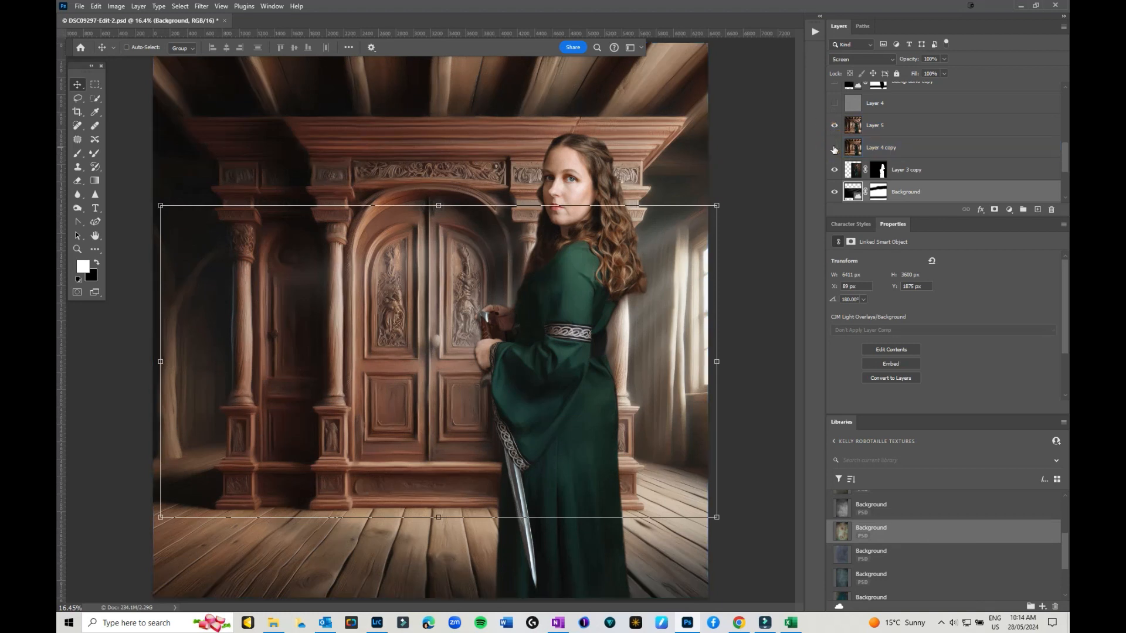
Step: Compare the scene with the painterly Layer 5 toggled, then enable Layer 4 in Overlay mode
click(879, 124)
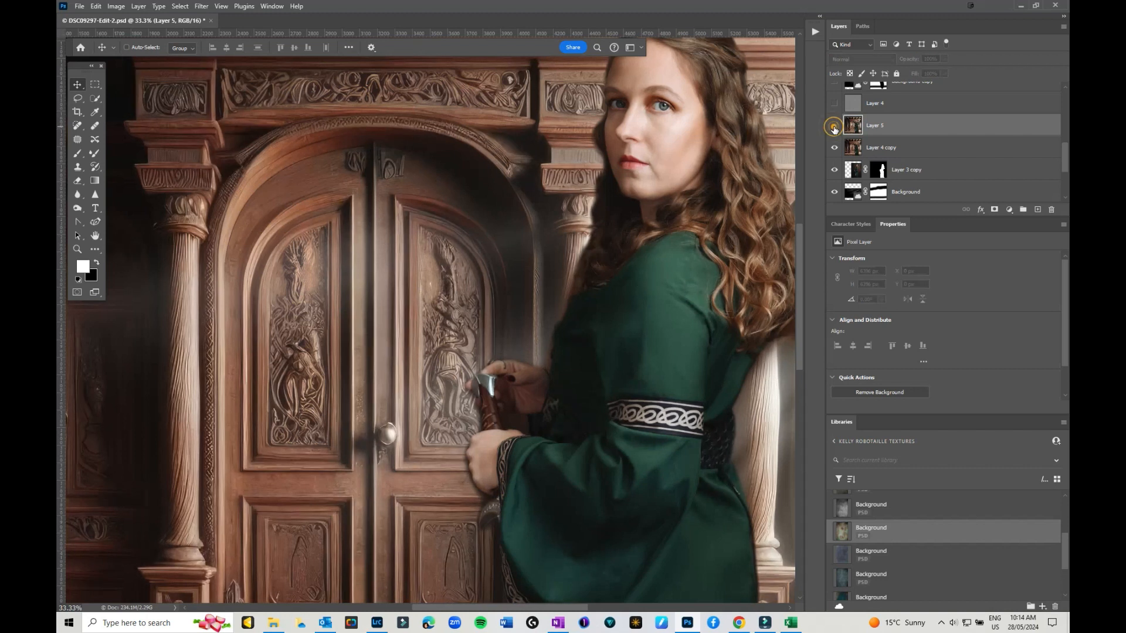
click(833, 125)
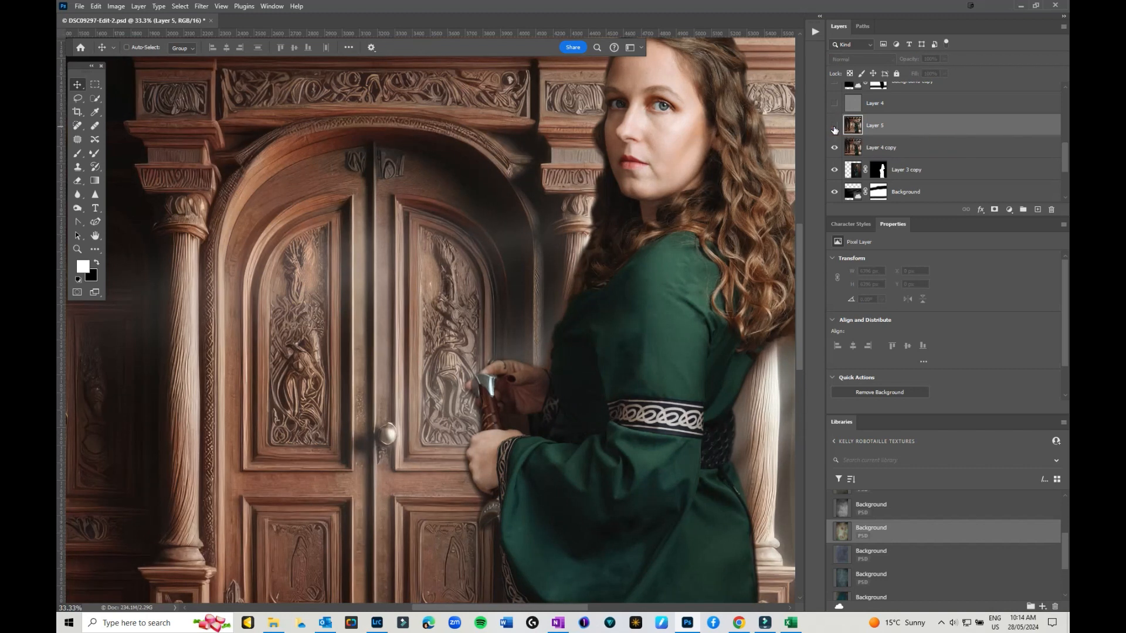
click(833, 125)
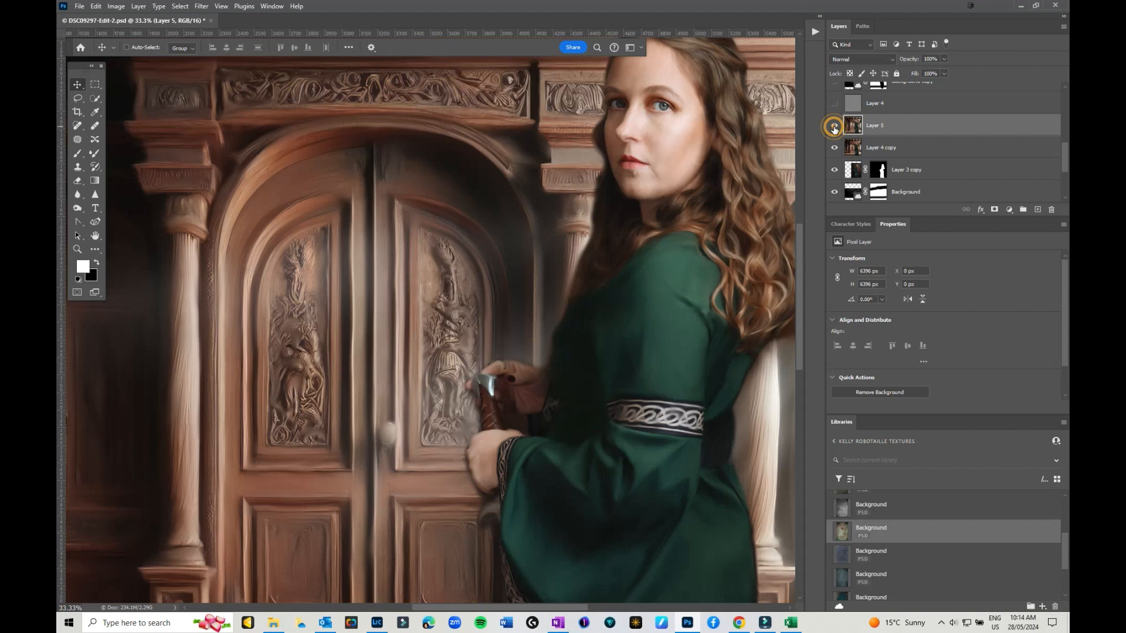
click(833, 127)
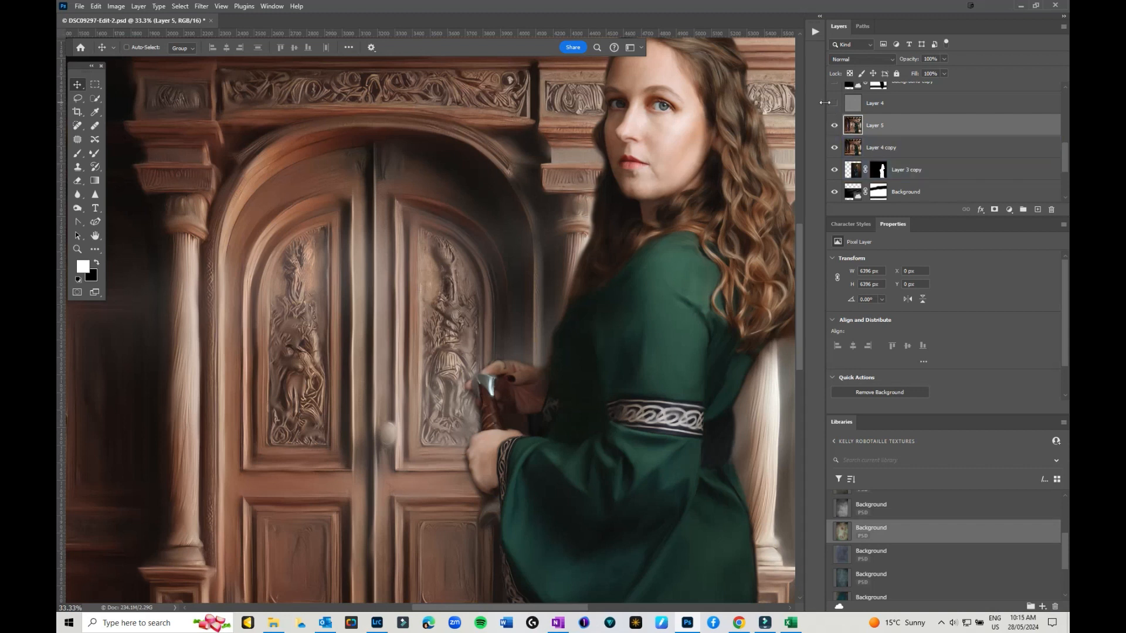
click(886, 105)
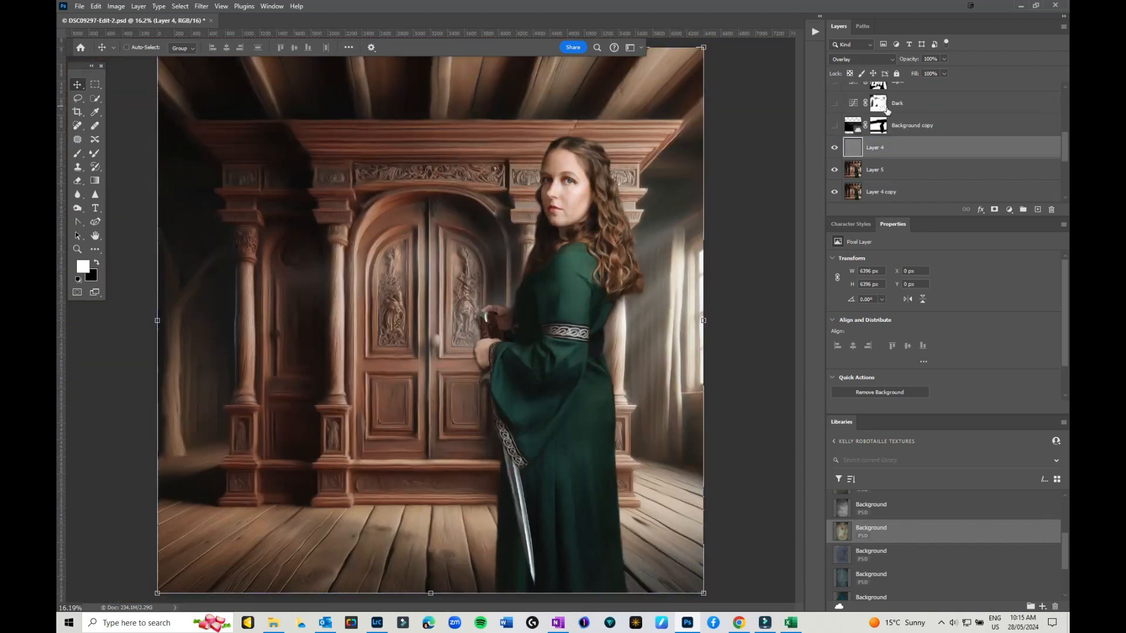
Step: Show the Background copy light-ray layer in Screen mode and check its mask and reduced opacity
click(912, 124)
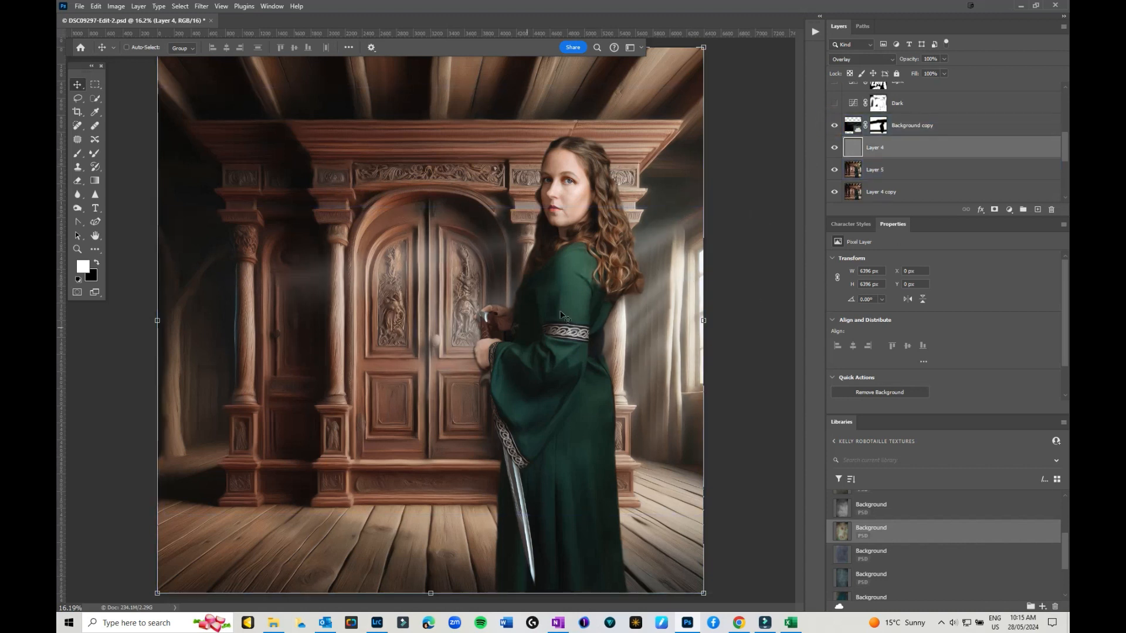
click(896, 192)
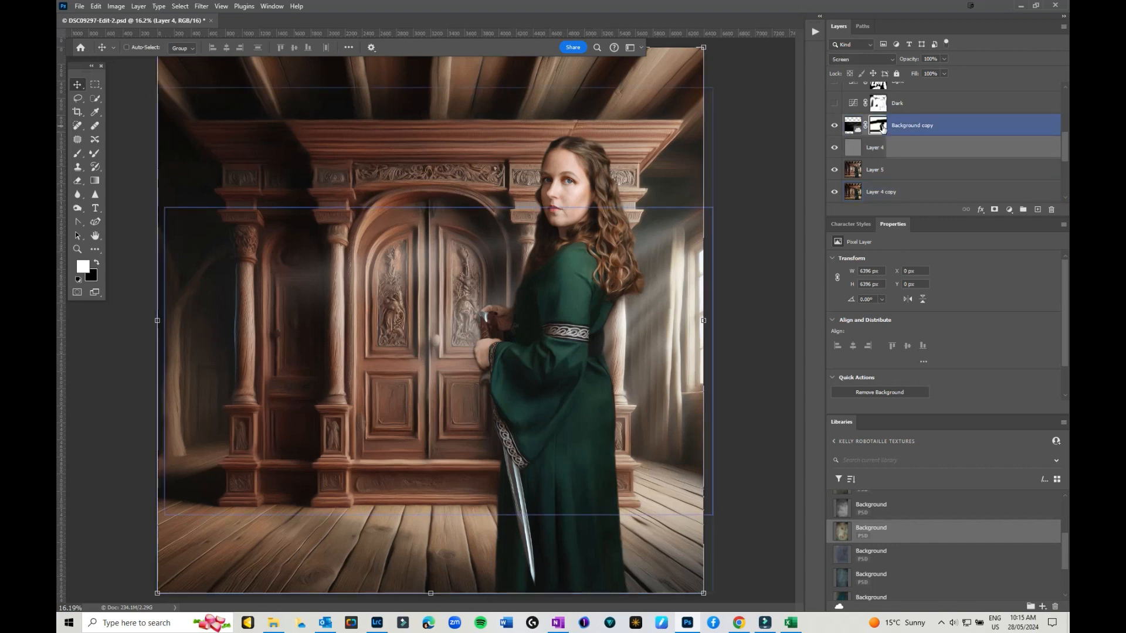
click(877, 125)
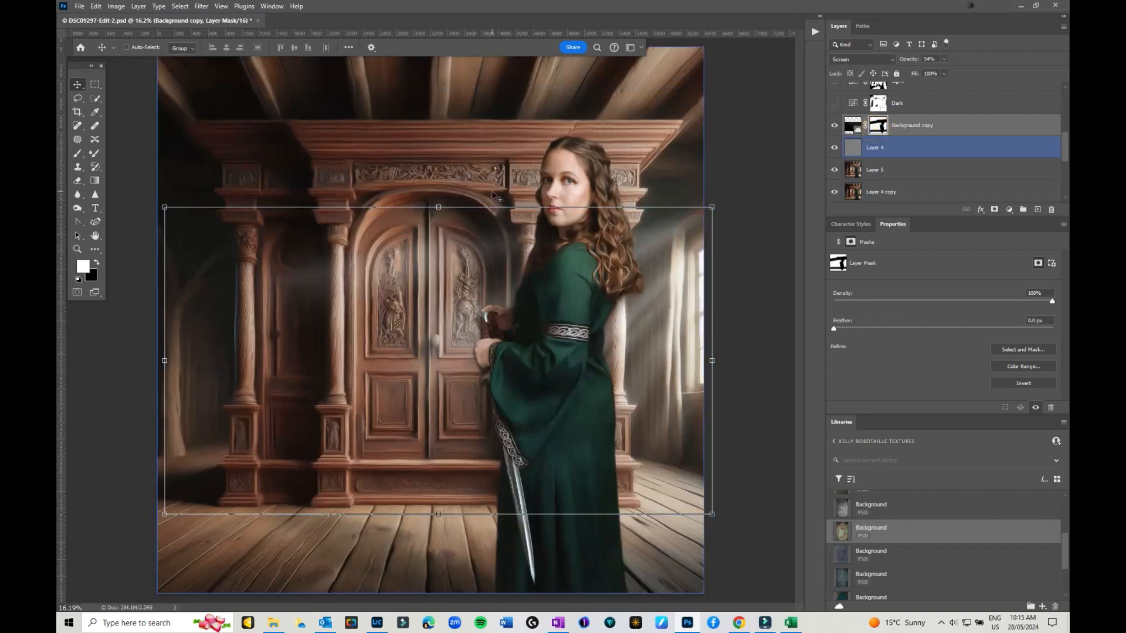
click(912, 125)
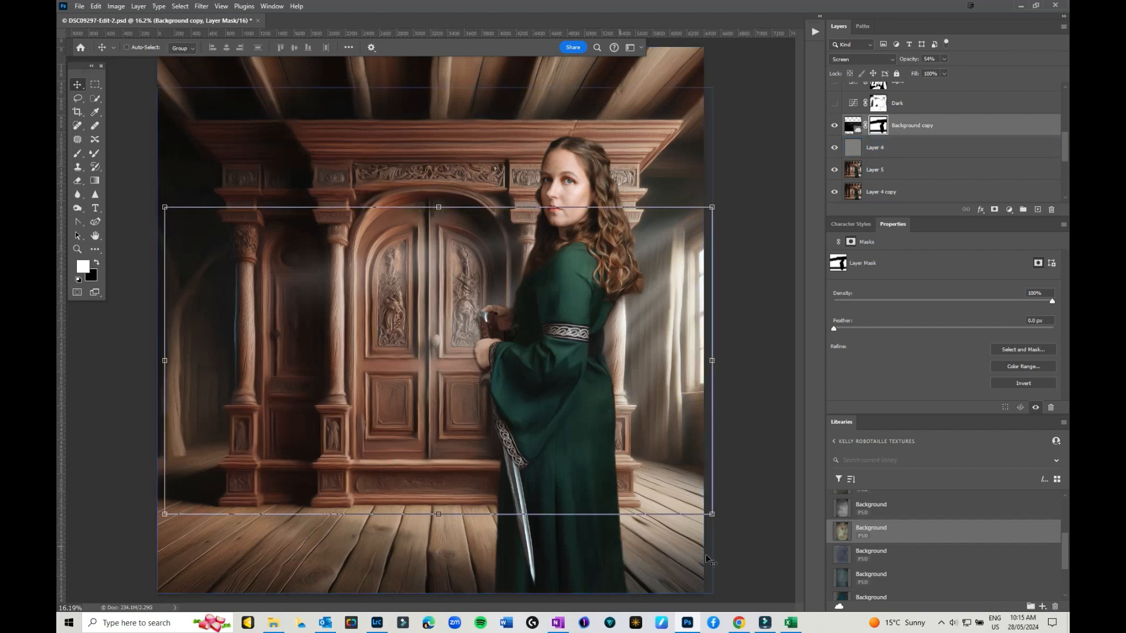
mouse_move(417, 467)
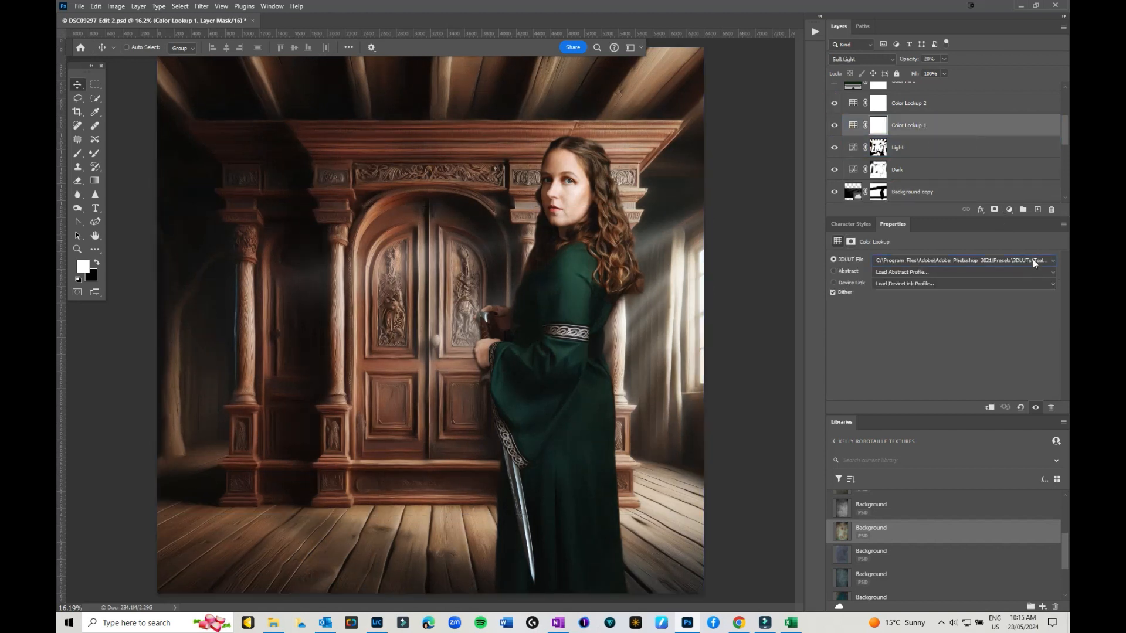
Step: Enable the Light and Dark shading, Color Lookup 1 and 2, and Color Fill 1 in Exclusion mode
click(1051, 261)
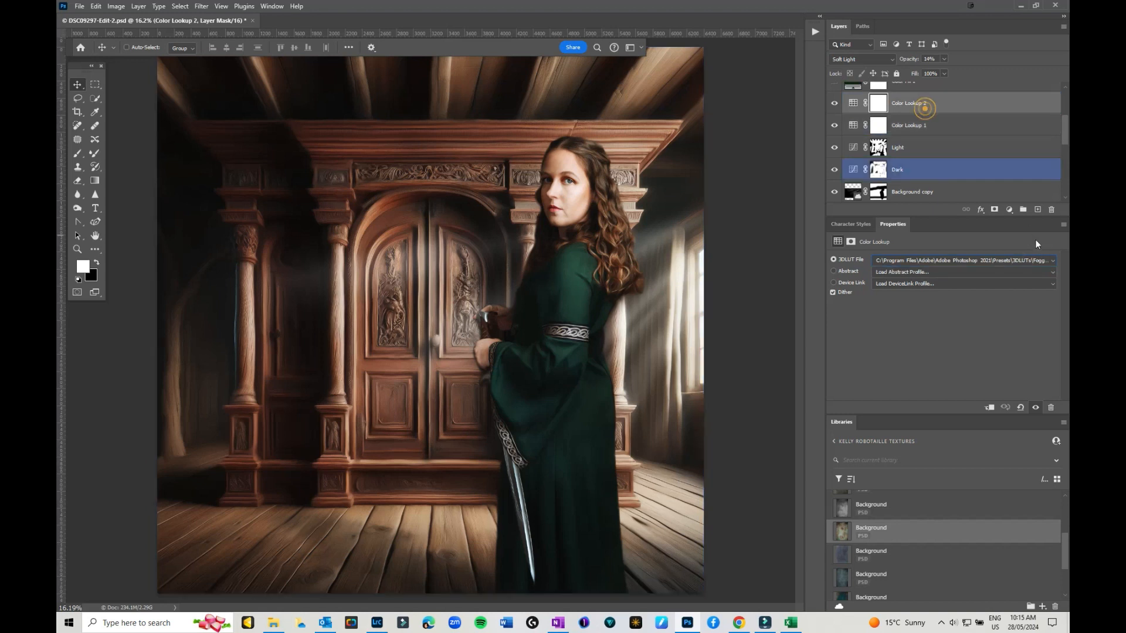
click(1048, 260)
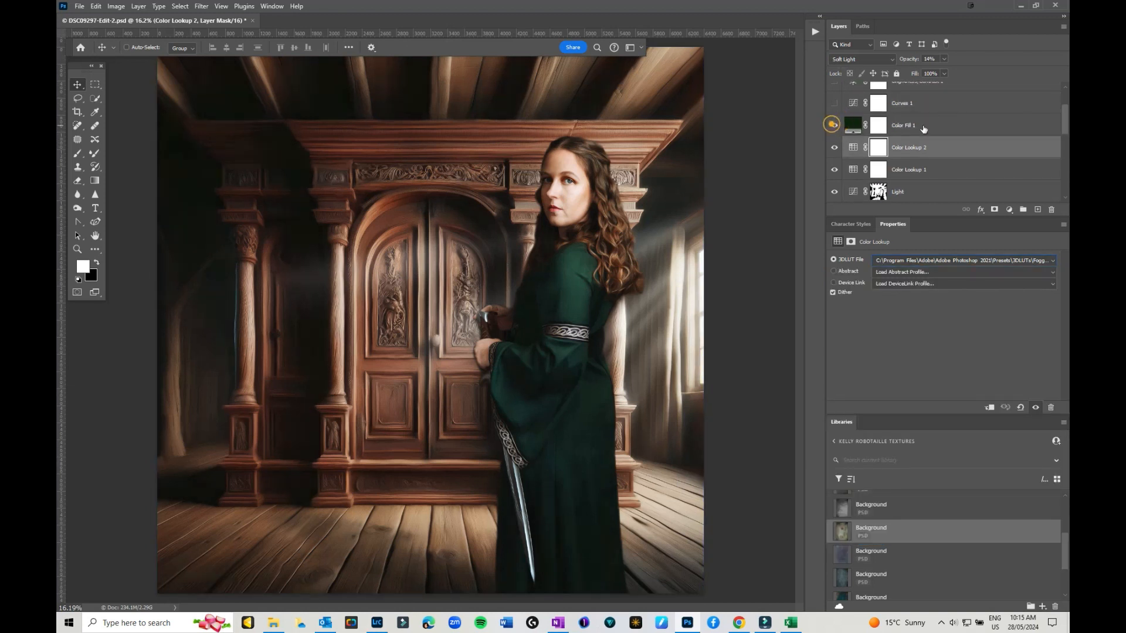
click(926, 124)
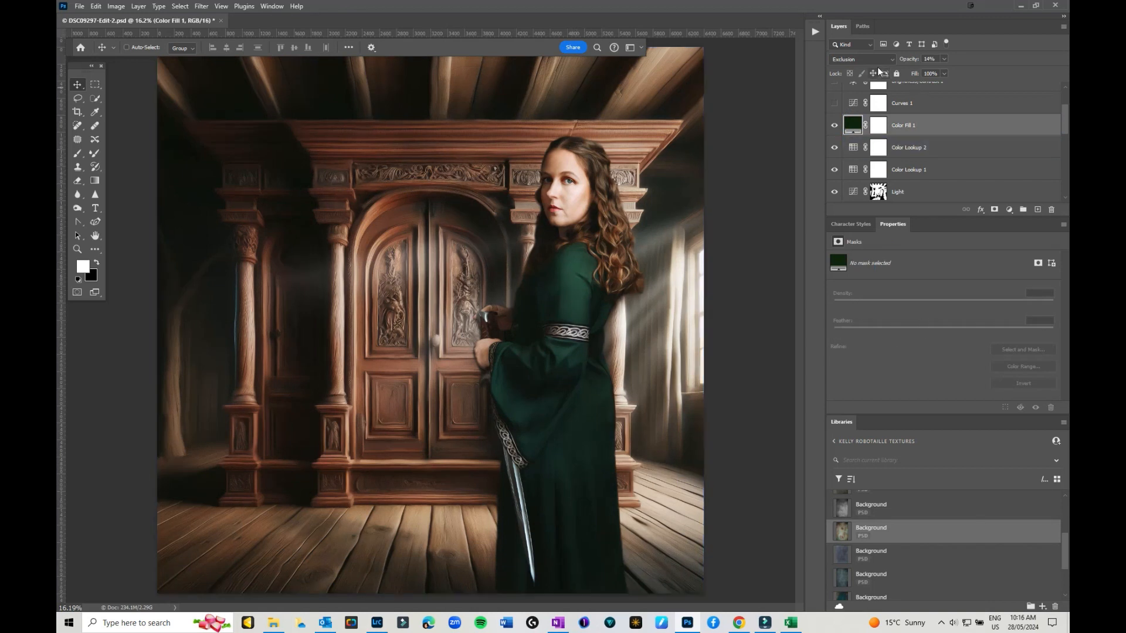
mouse_move(929, 59)
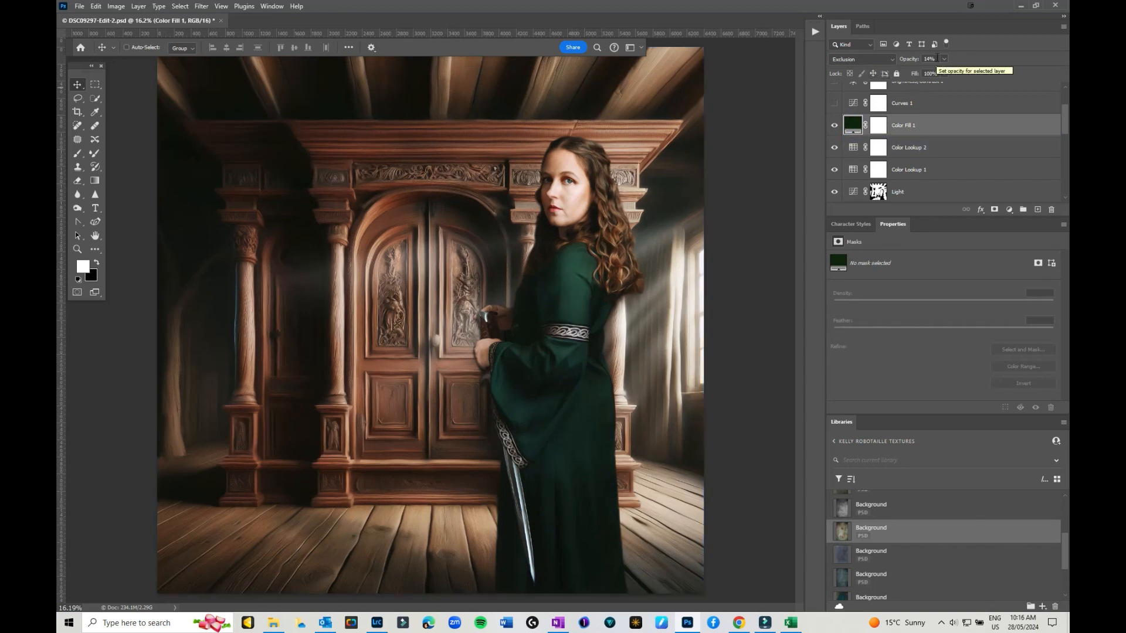
Step: Make the Curves 1 adjustment visible above the green fill tint
click(833, 124)
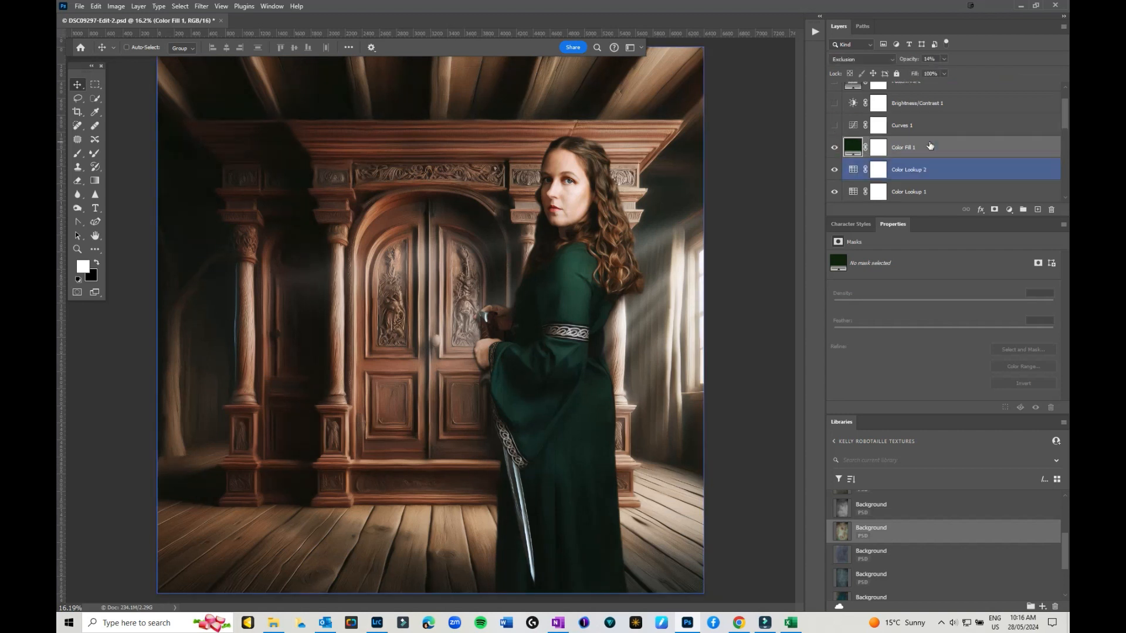
click(929, 148)
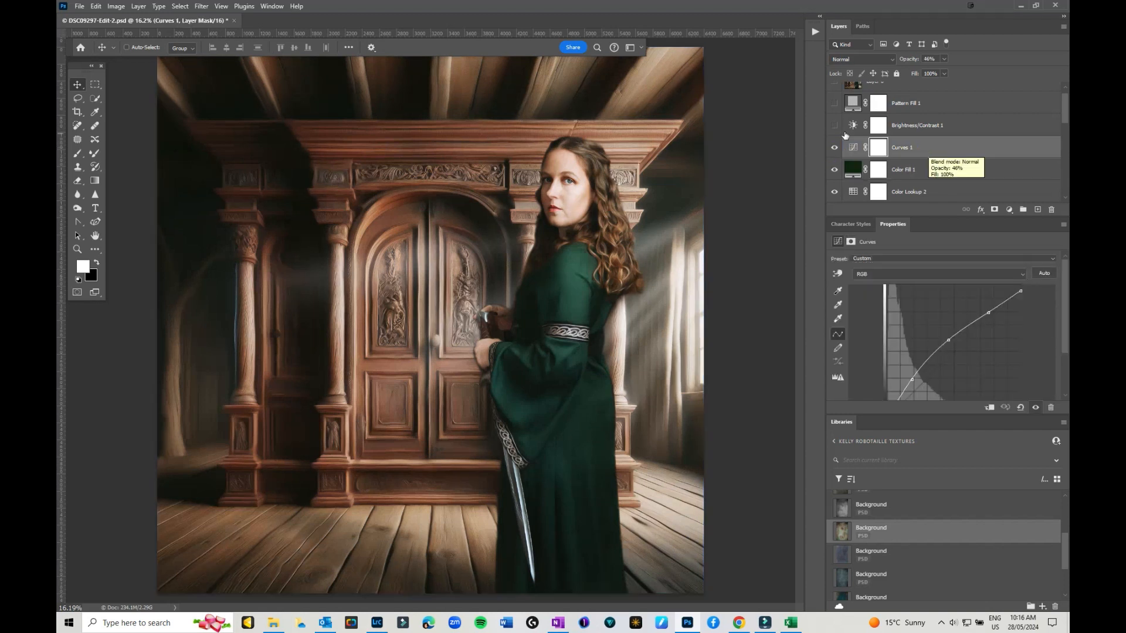
Step: Enable Brightness/Contrast 1 and Pattern Fill 1, toggling to compare the textured result
click(835, 125)
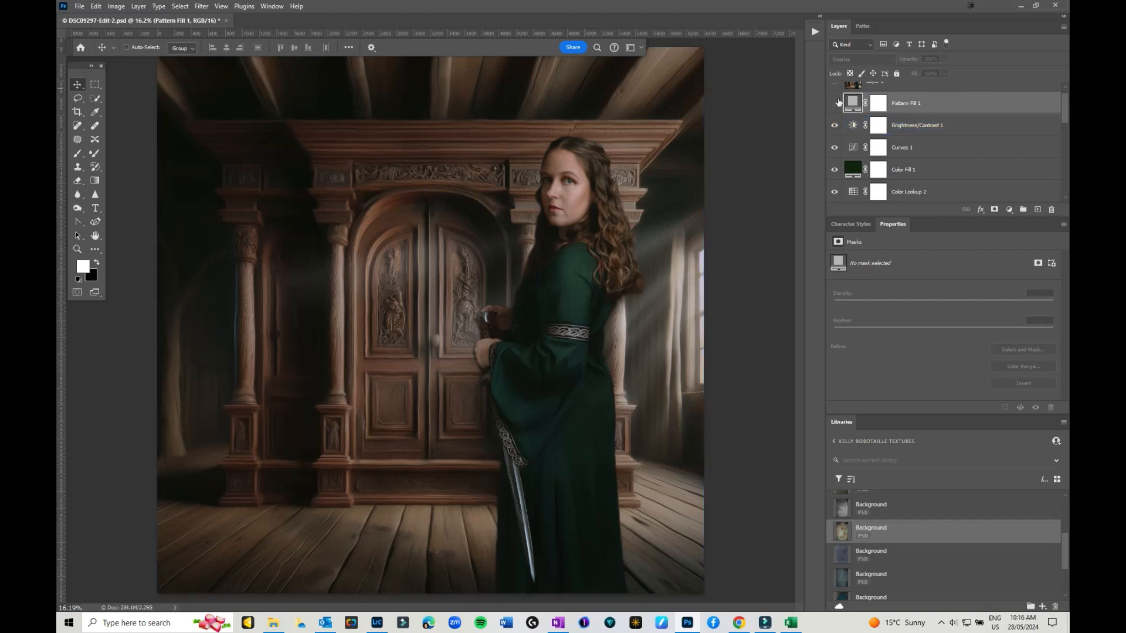
click(834, 103)
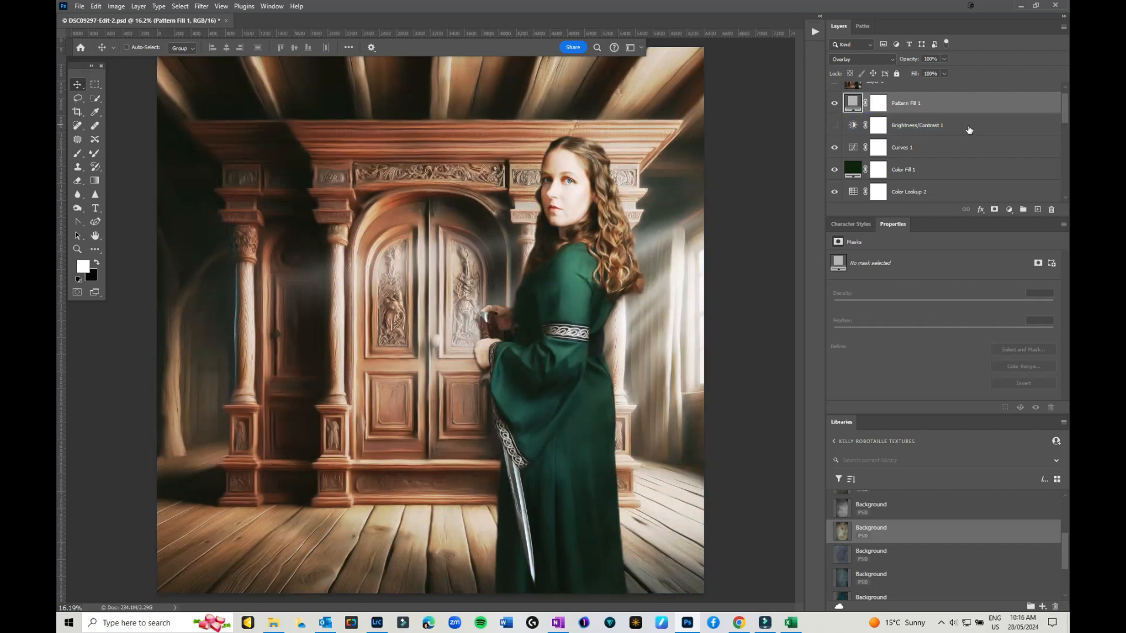
mouse_move(968, 126)
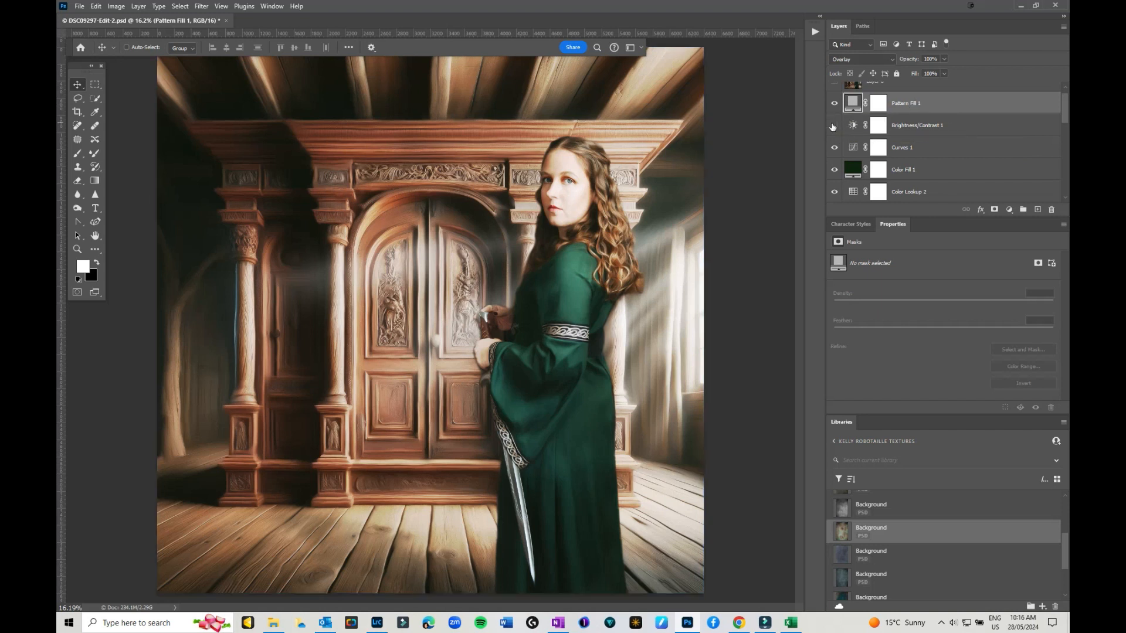
click(917, 125)
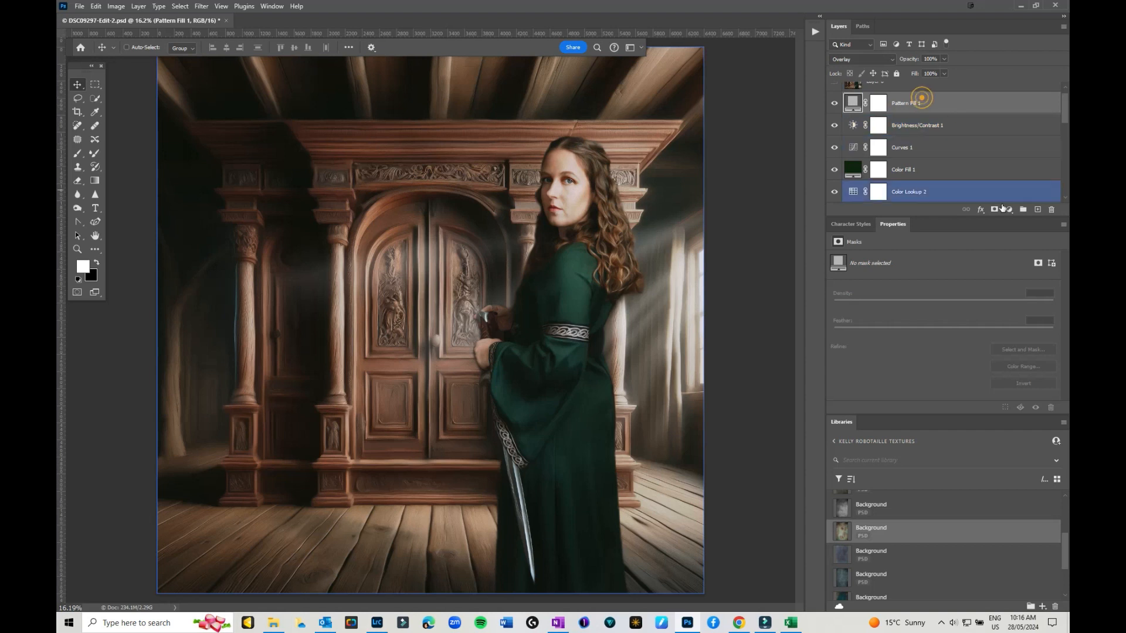
Step: Start a new Pattern fill layer, browse Legacy Patterns > Artist Surfaces, then cancel it
click(1009, 209)
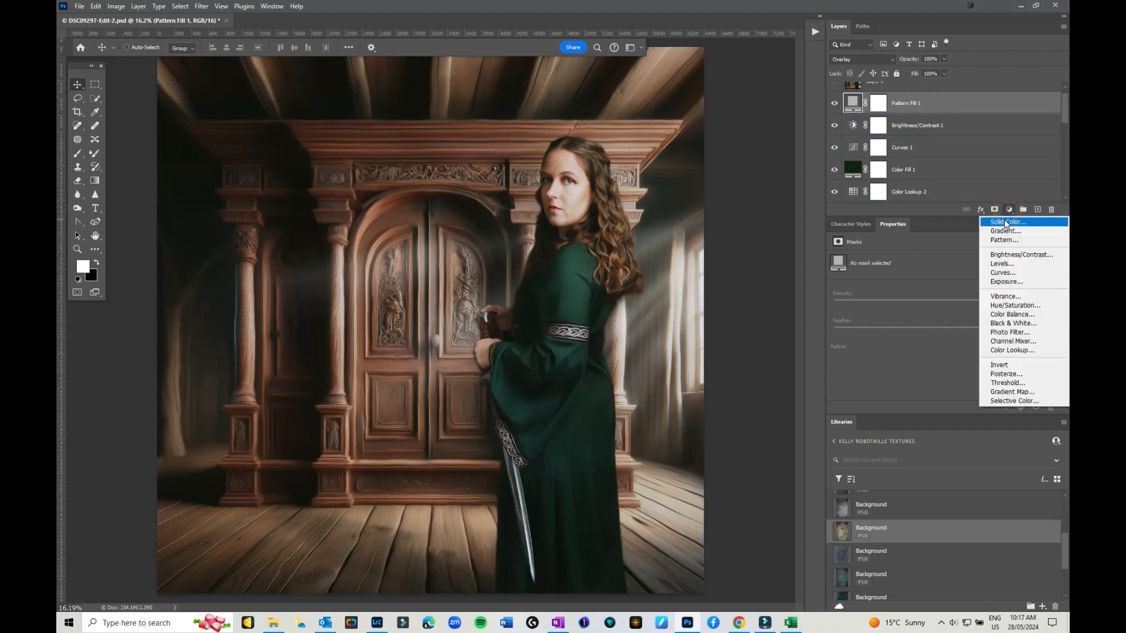
click(1003, 239)
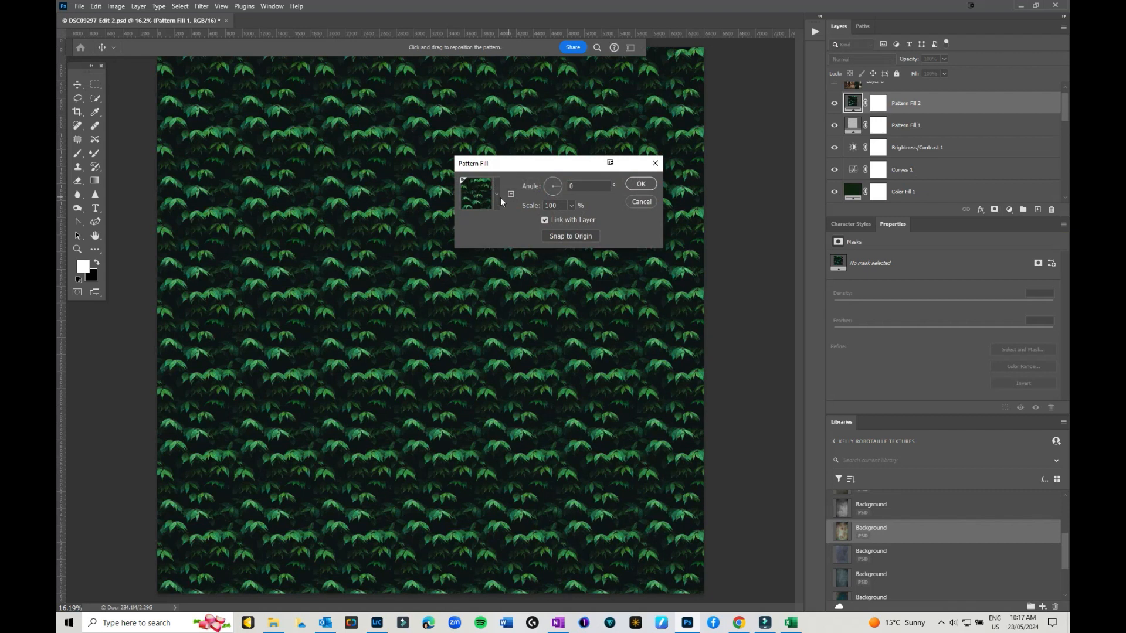
click(496, 194)
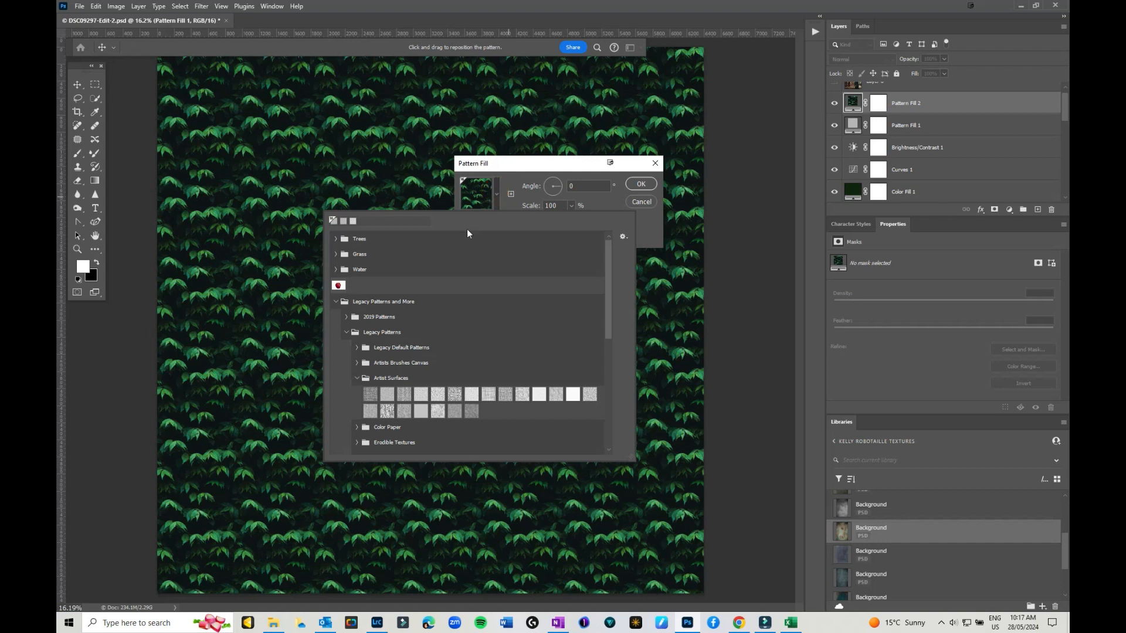
mouse_move(391, 382)
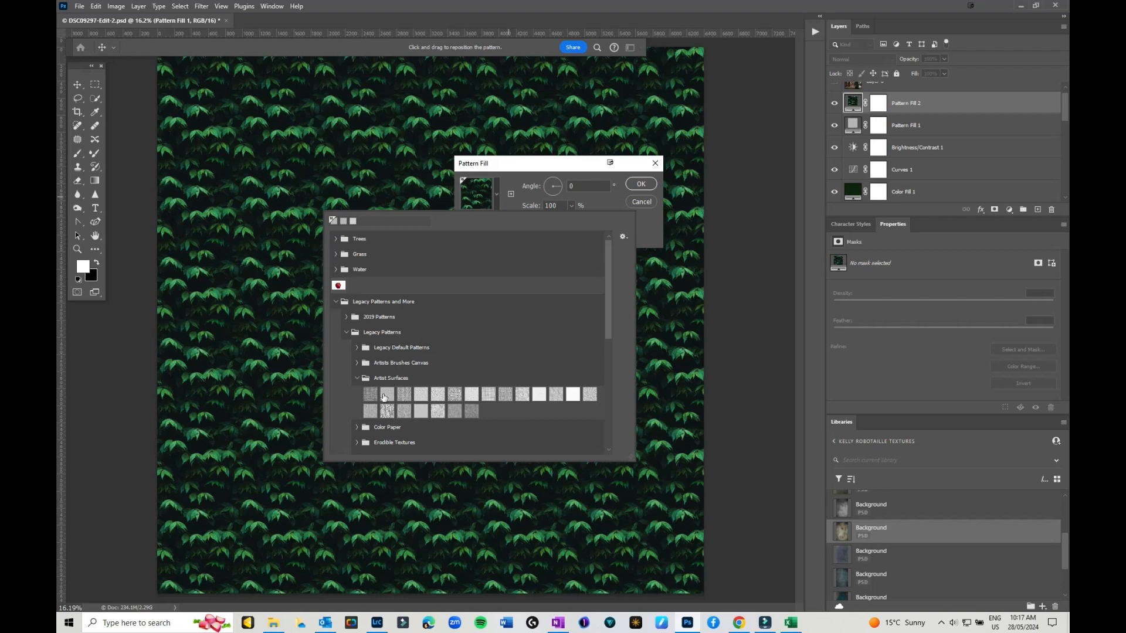
mouse_move(589, 230)
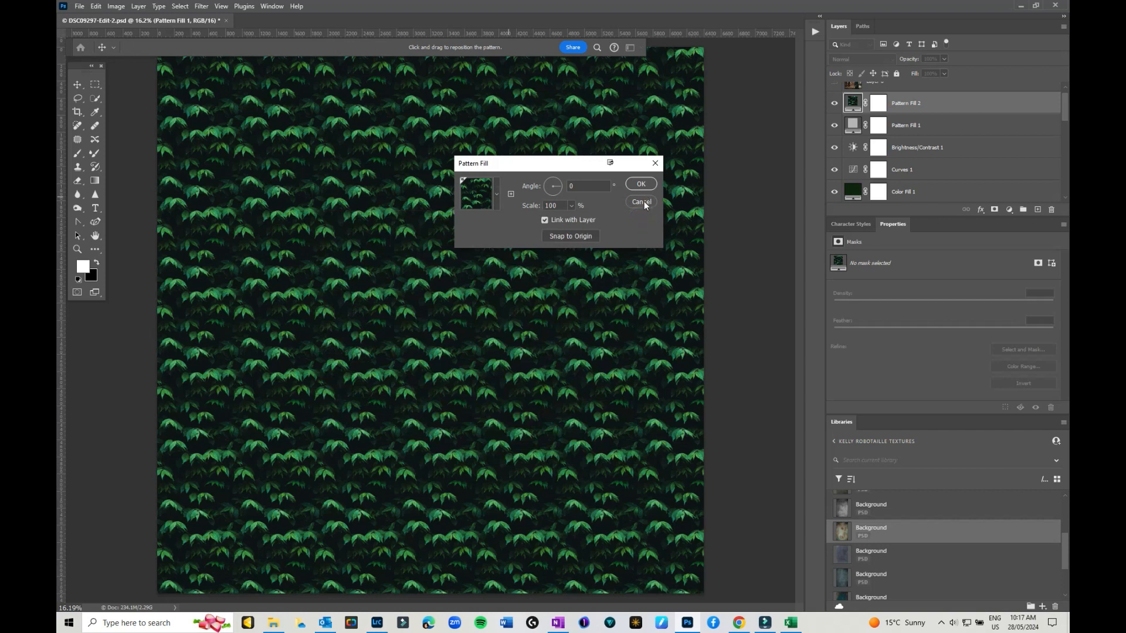
click(640, 201)
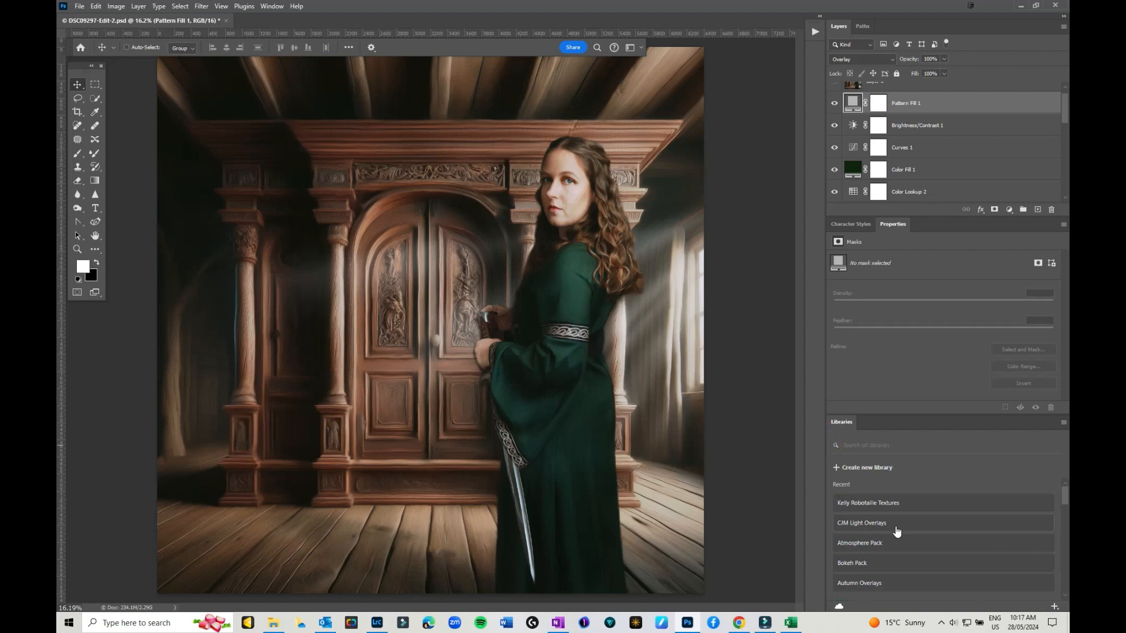
Step: Drag a mottled Atmosphere Pack texture onto the canvas and try a different blend mode on it
click(859, 543)
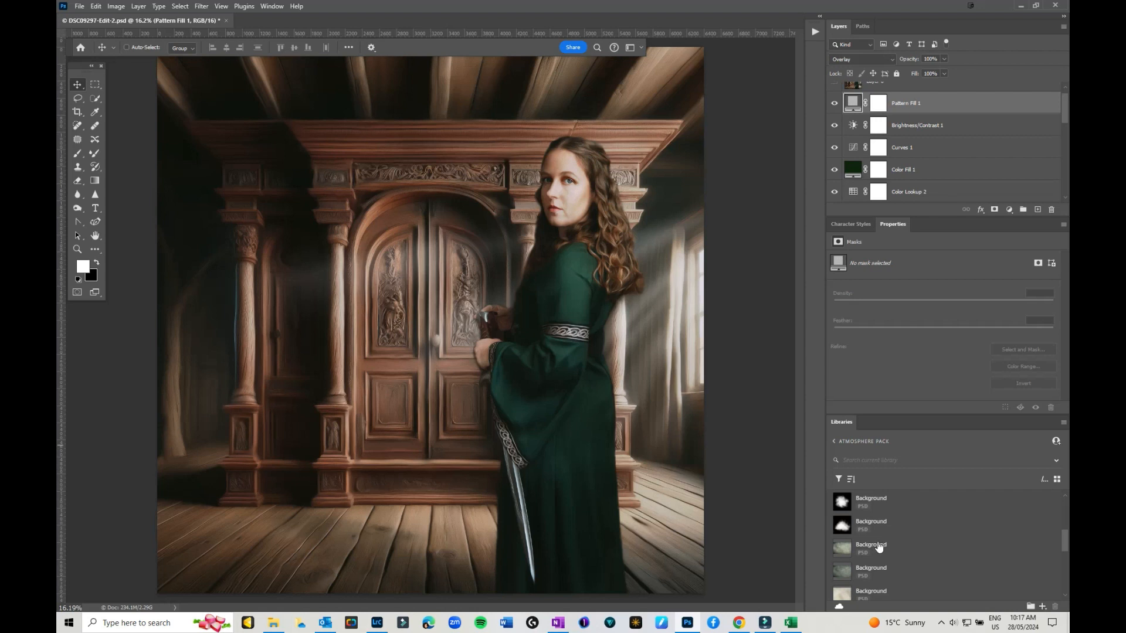
mouse_move(847, 550)
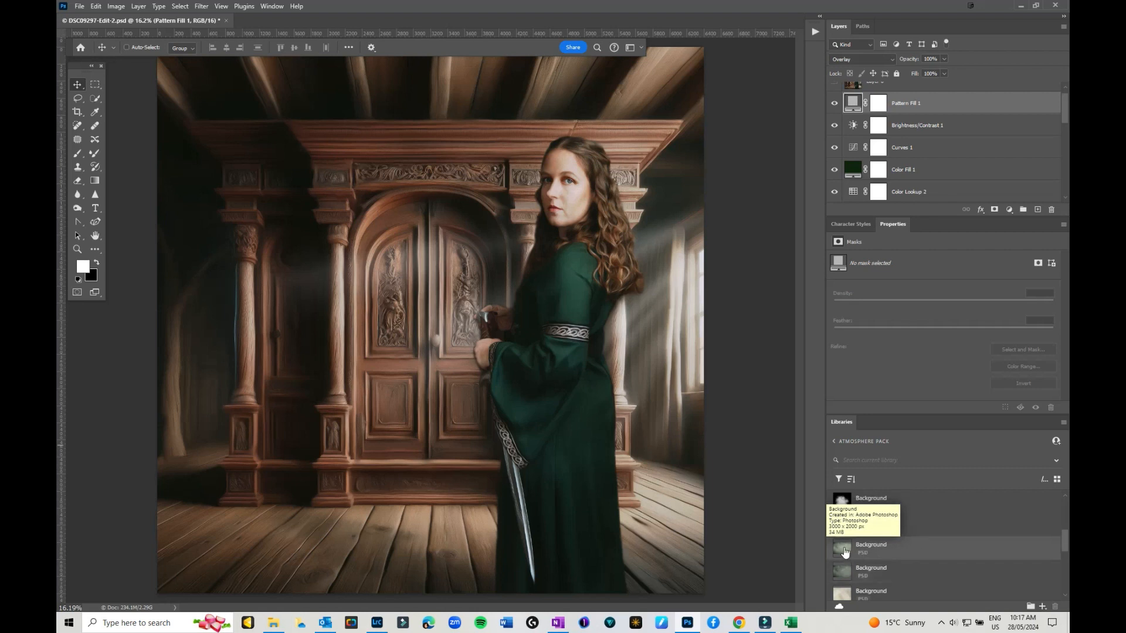
drag(842, 551, 267, 258)
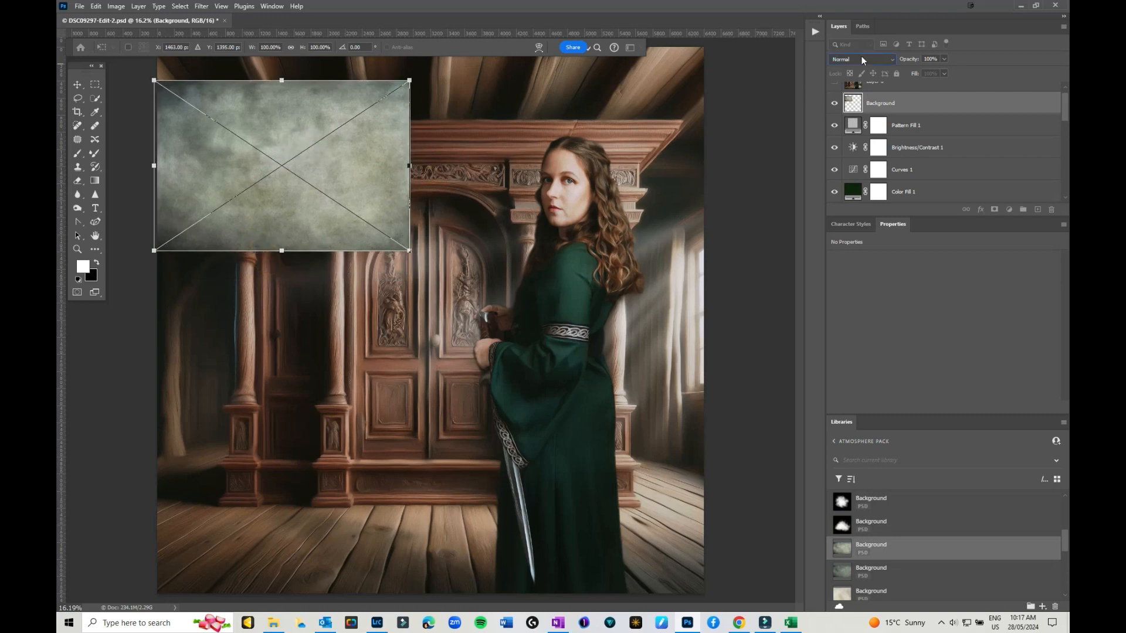
click(863, 59)
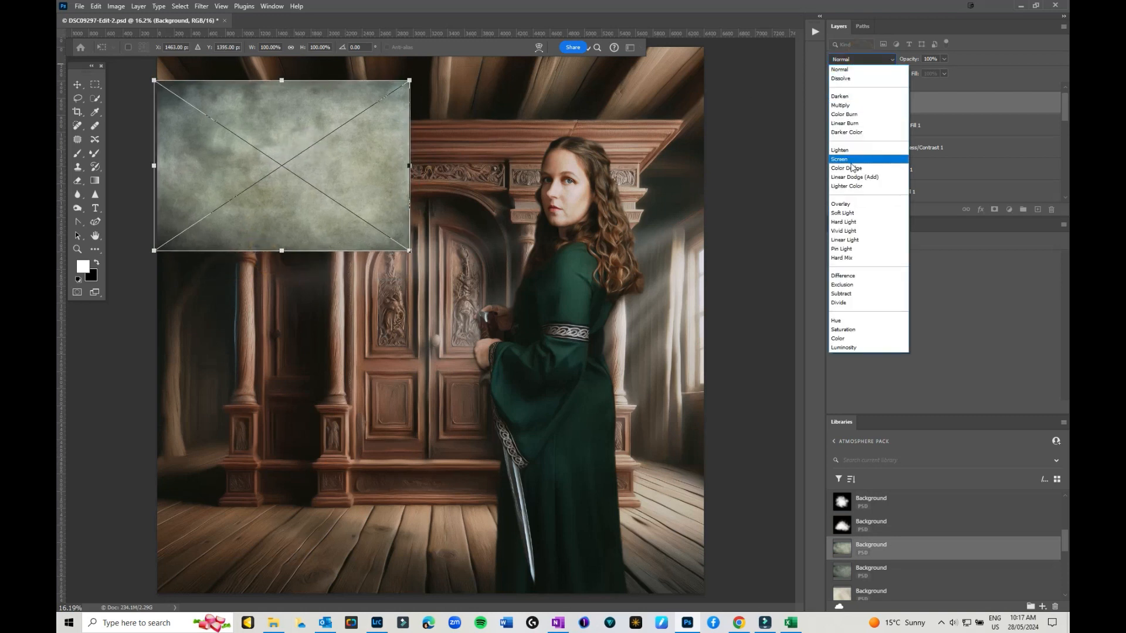
click(842, 212)
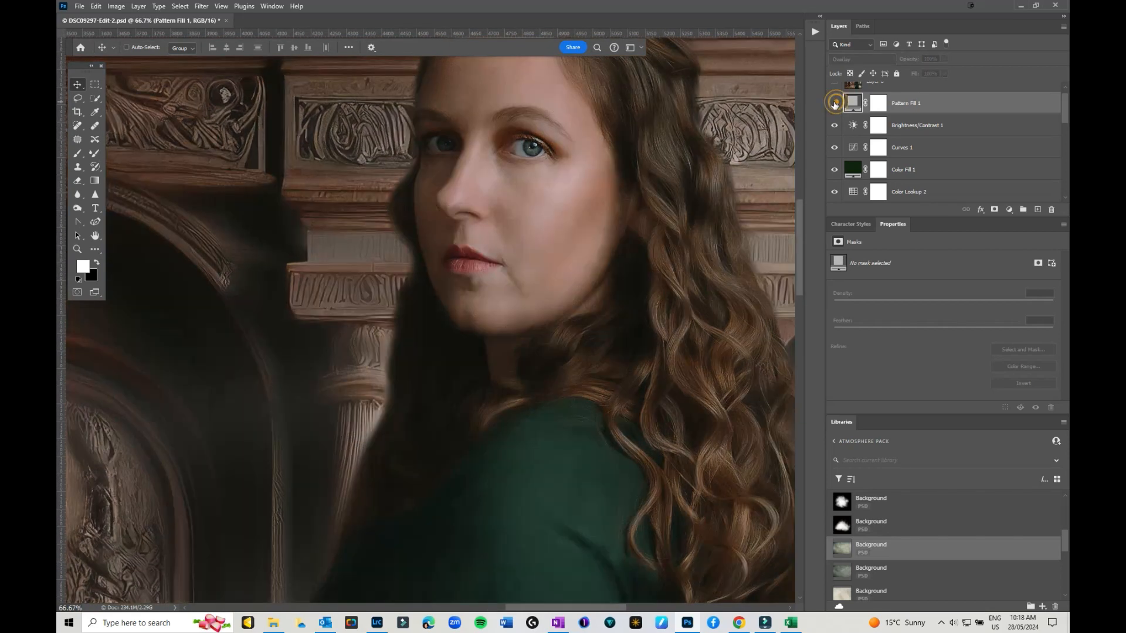
Step: Turn on the Pattern Fill 1 canvas texture and Layer 6, and select Layer 6
click(835, 104)
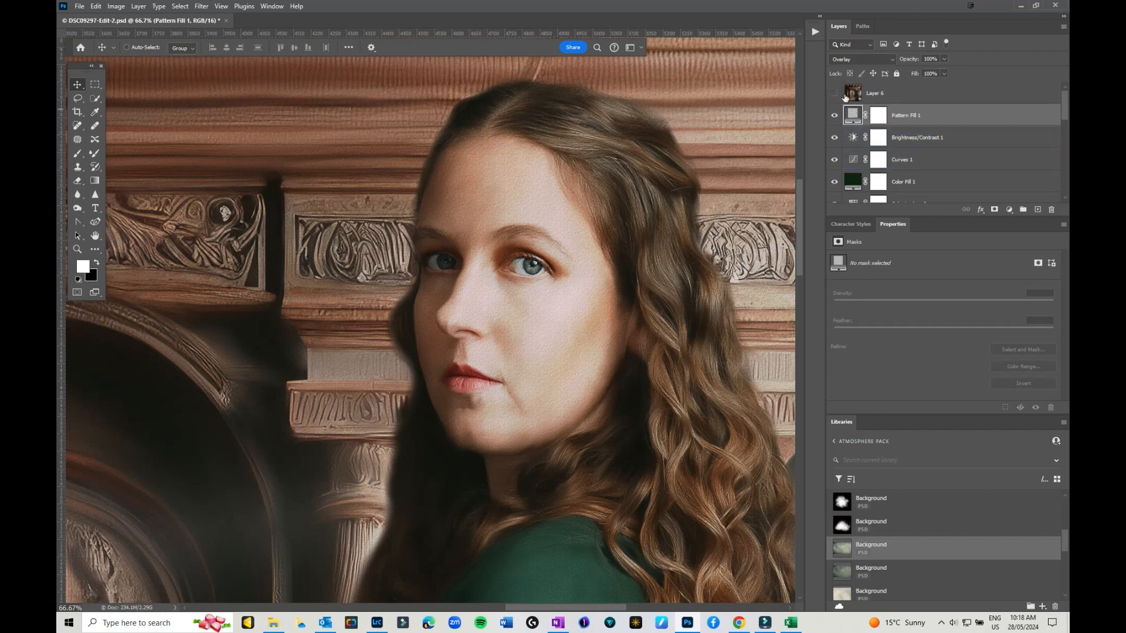
click(917, 138)
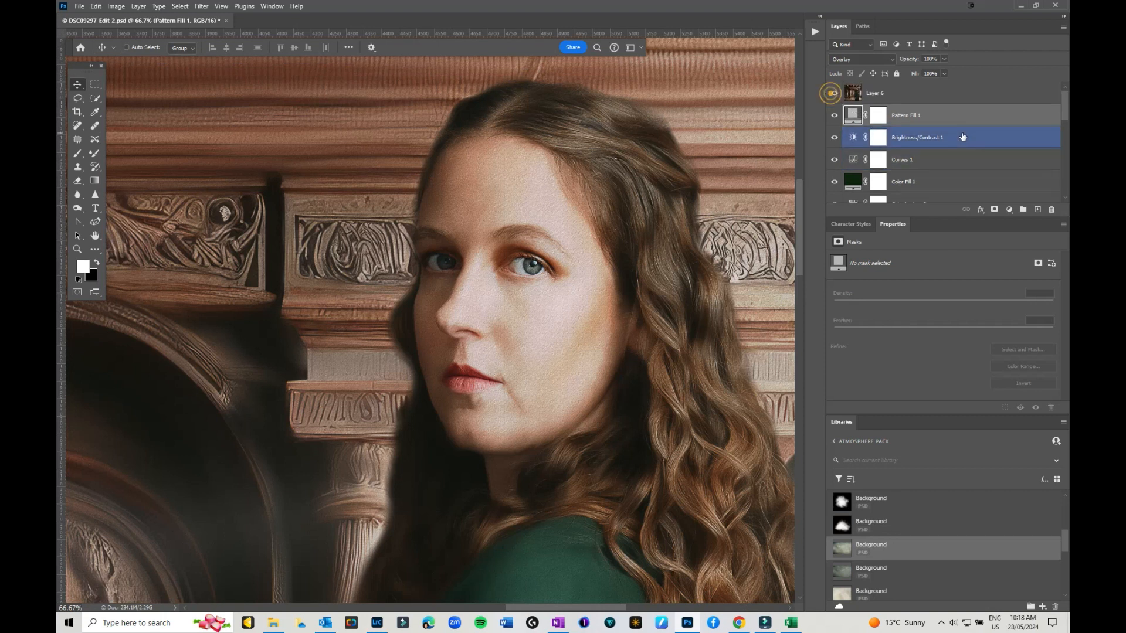
mouse_move(962, 136)
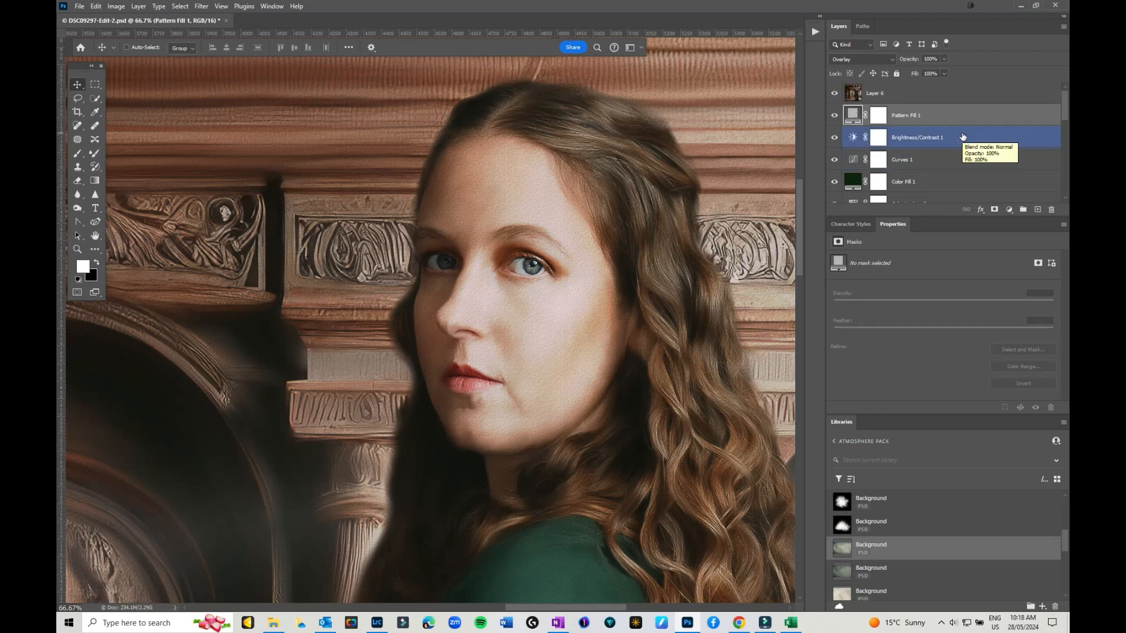
click(875, 93)
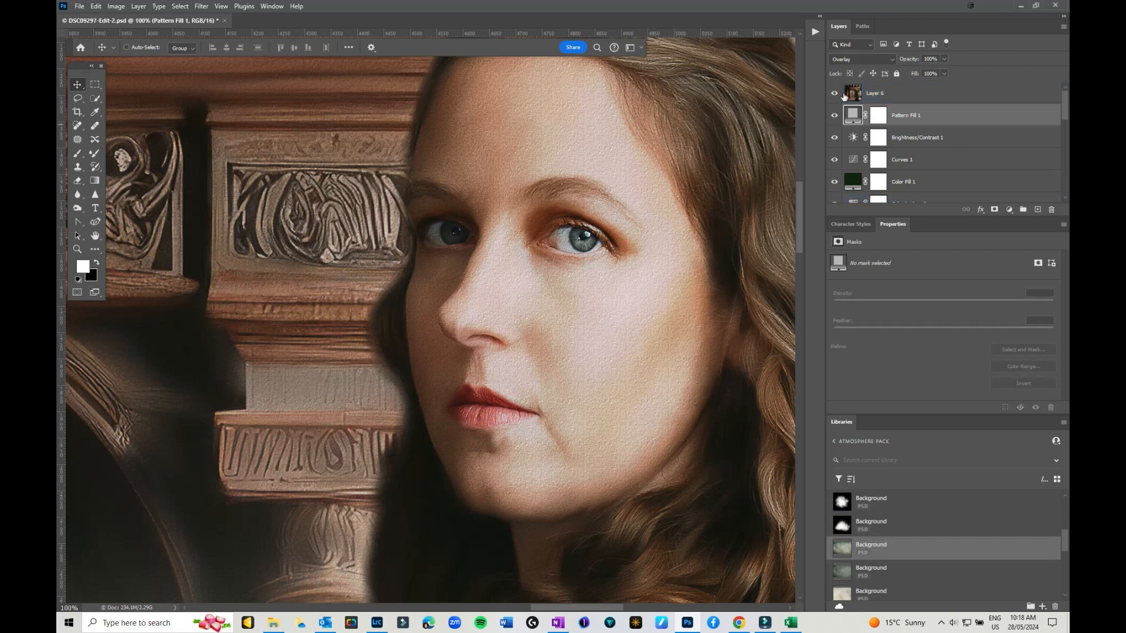
click(899, 93)
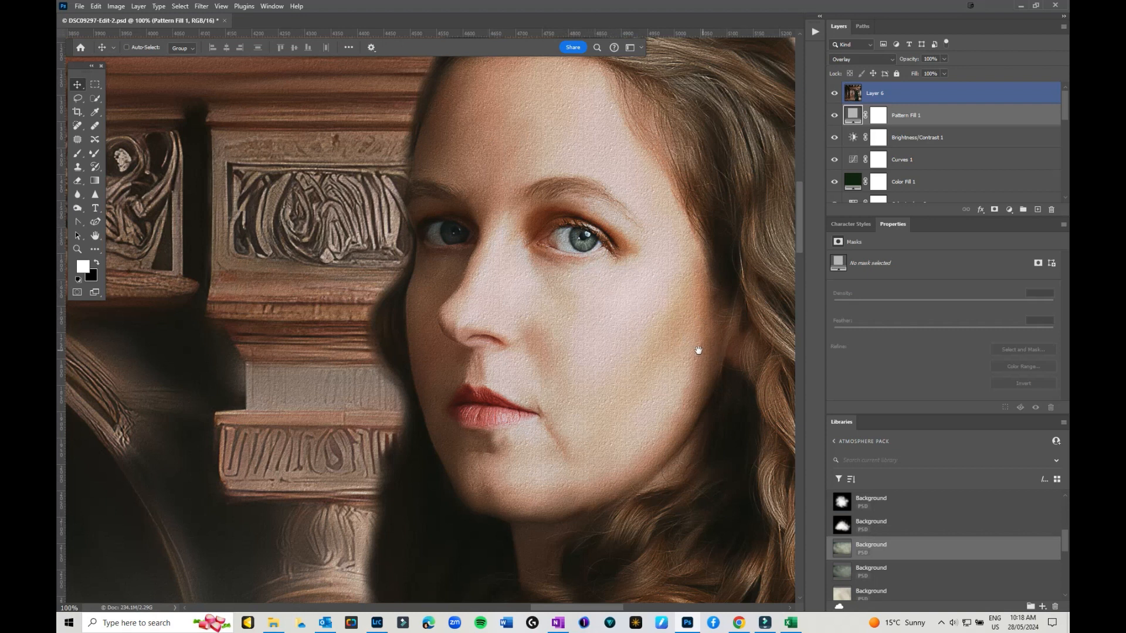
Step: Pan at 100% across the gown's shoulder, sleeve, hand, sword and skirt to inspect the texture
drag(697, 350, 628, 281)
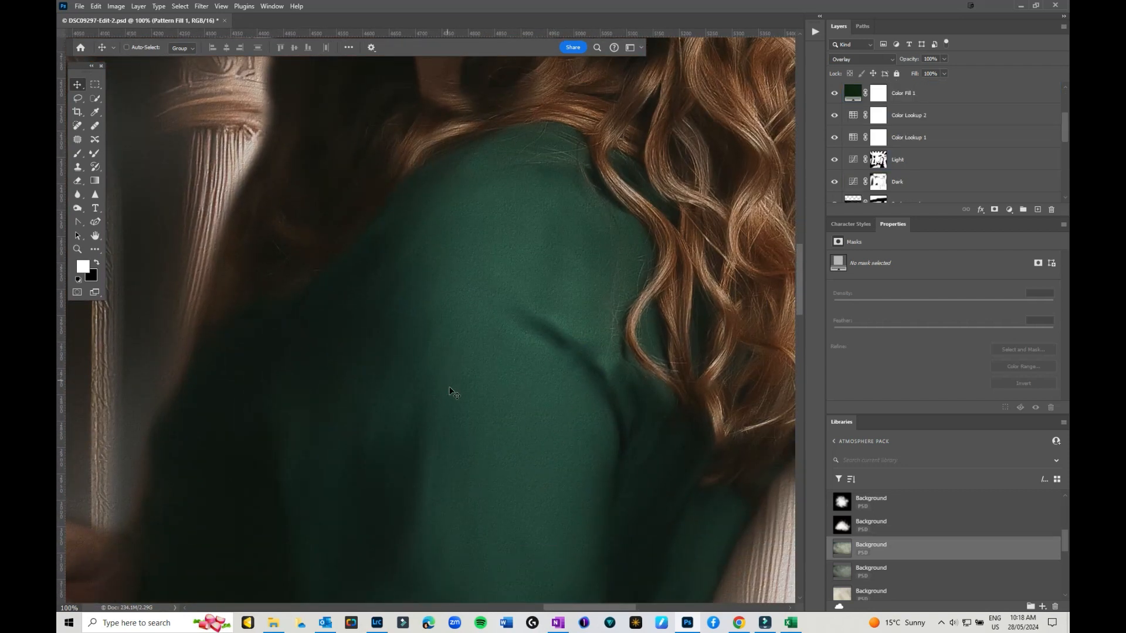
drag(449, 392, 598, 387)
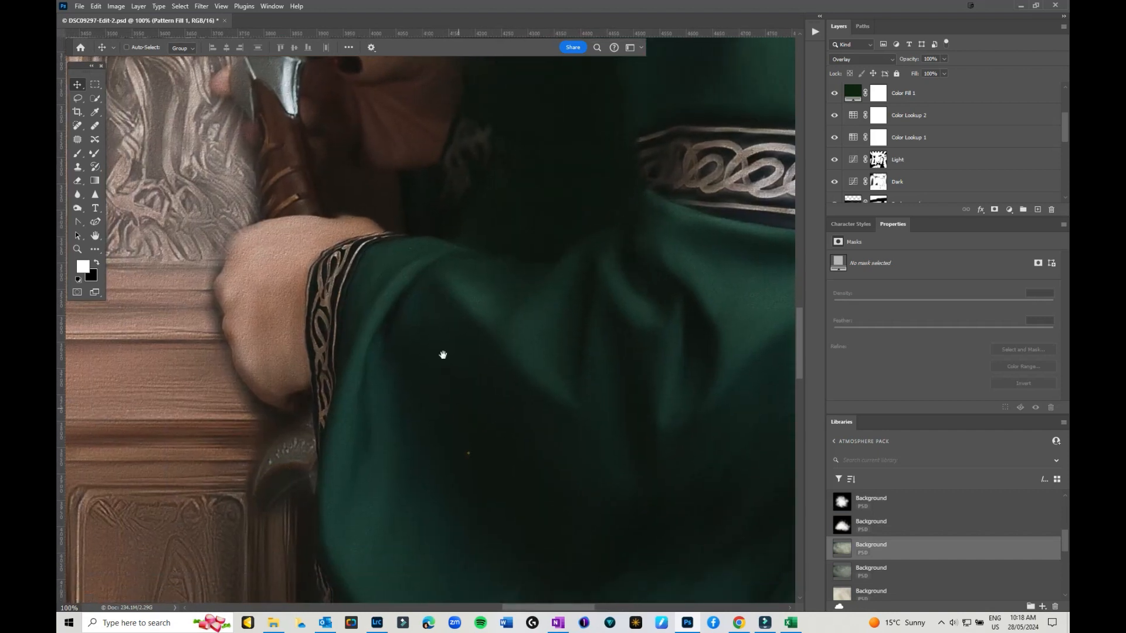
drag(443, 354, 519, 280)
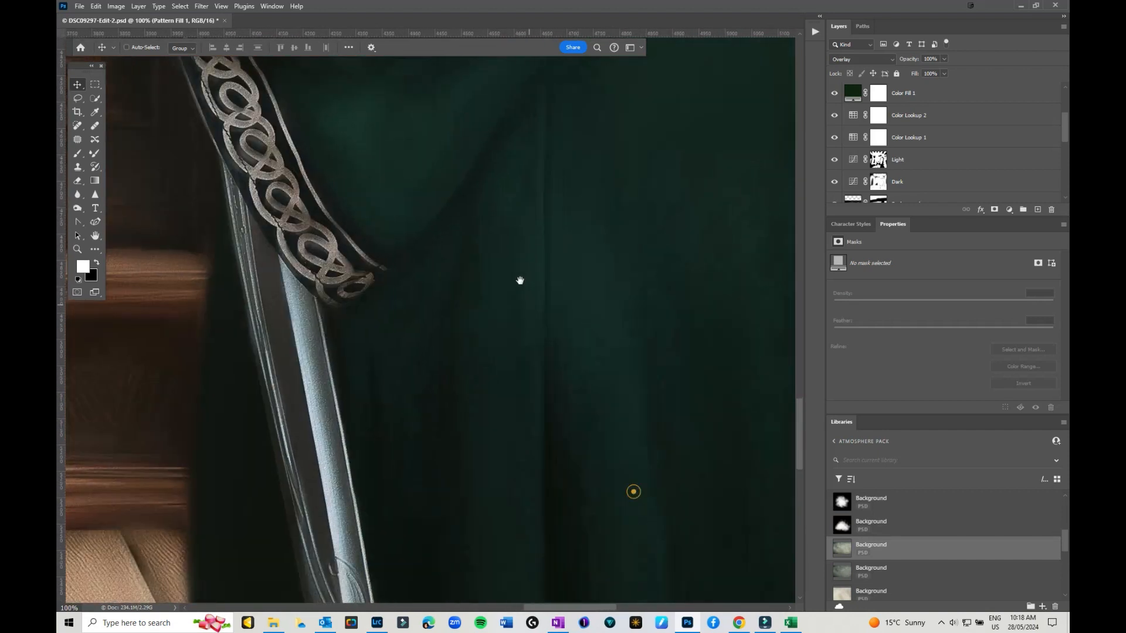